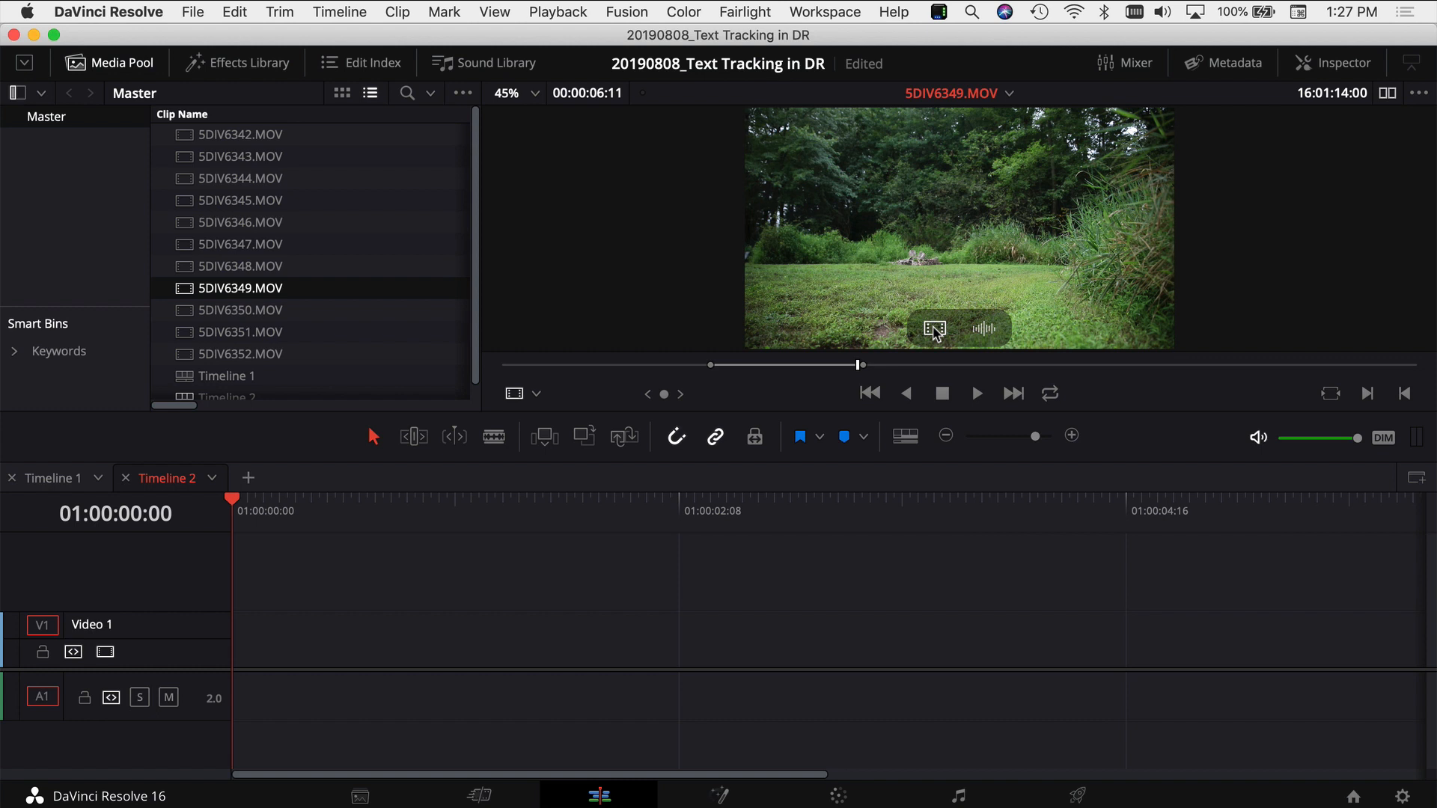
Step: Place 5DIV6349.MOV on Video 1 of Timeline 2 and select the clip
drag(934, 328, 395, 637)
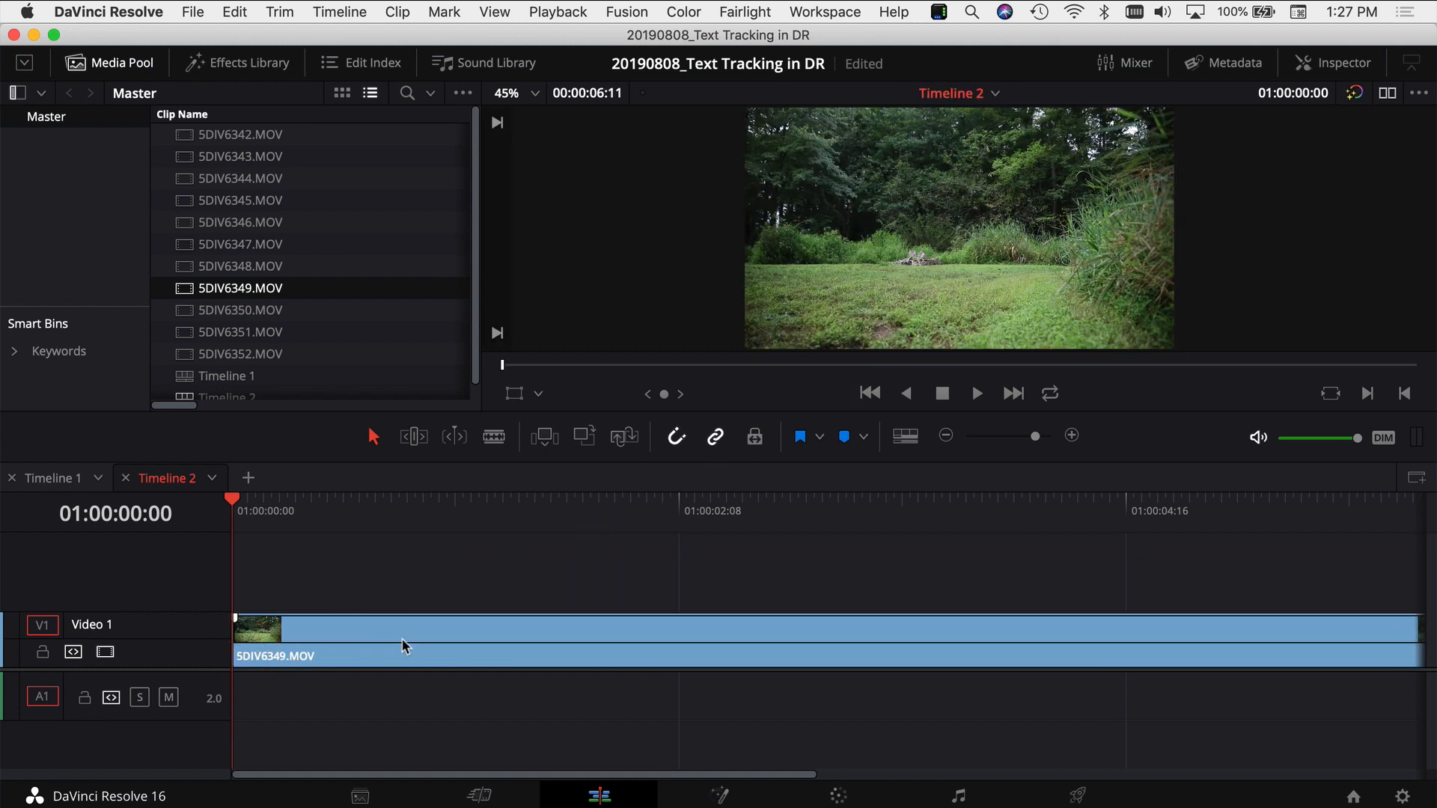
click(449, 641)
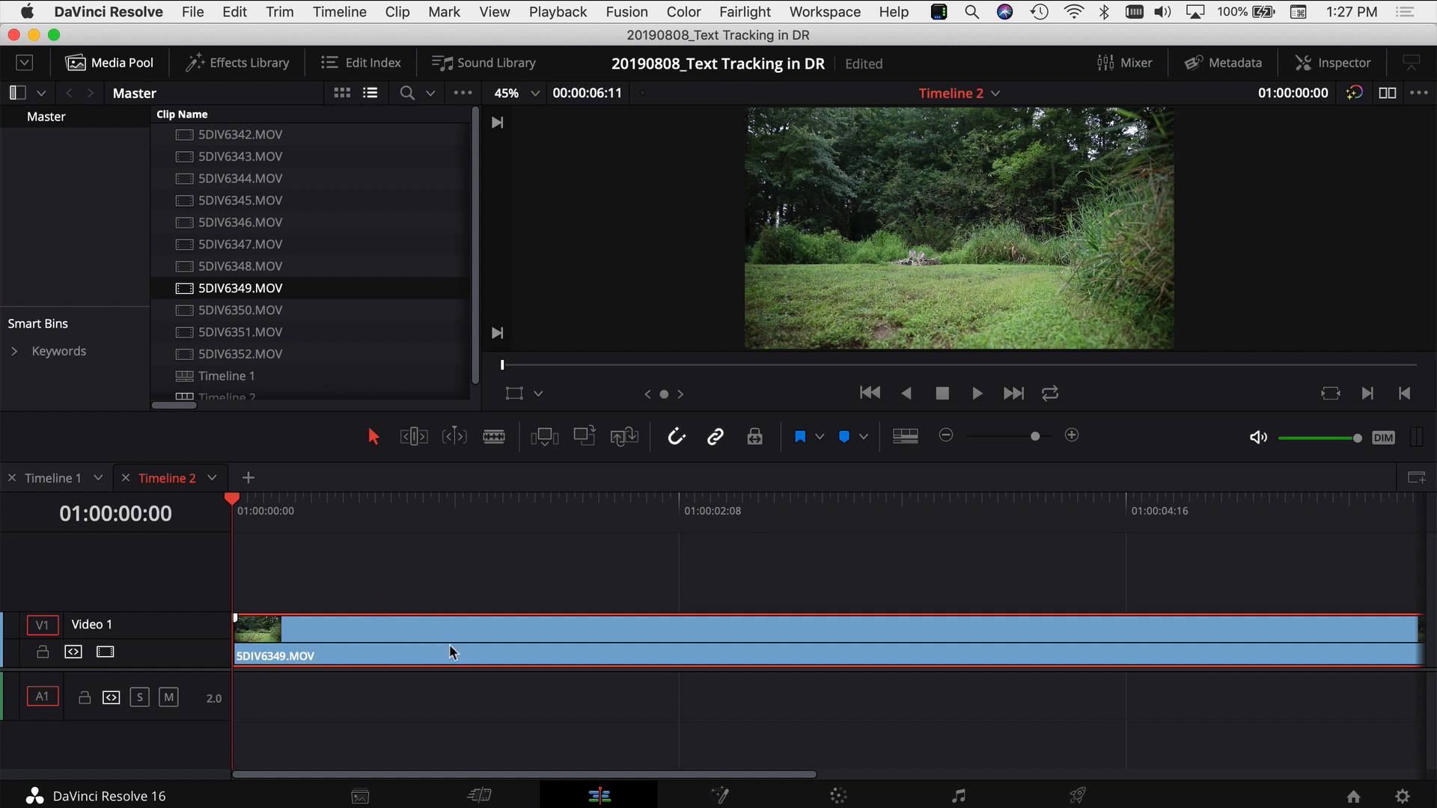
mouse_move(723, 793)
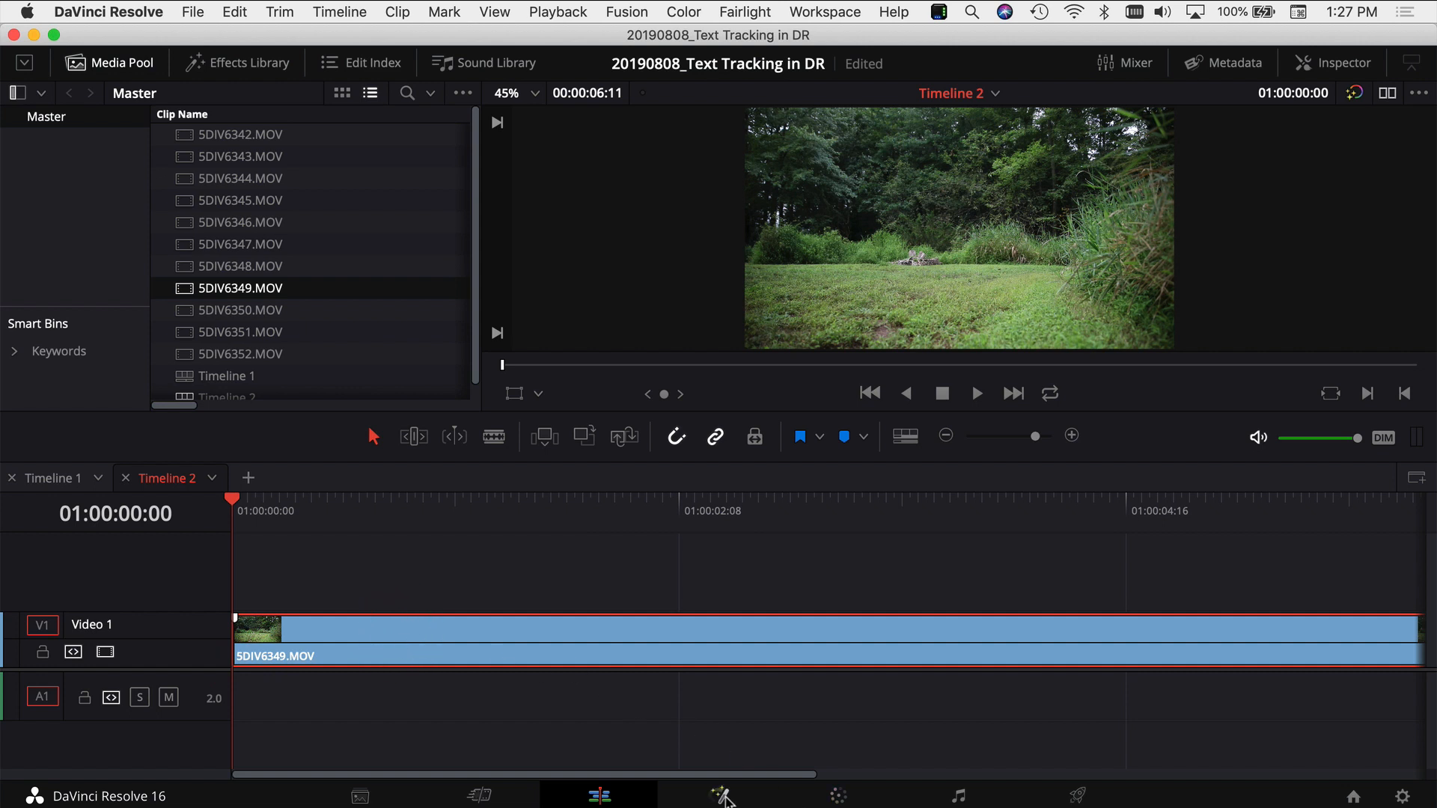
Step: Open the selected 5DIV6349.MOV clip in the Fusion page
click(718, 795)
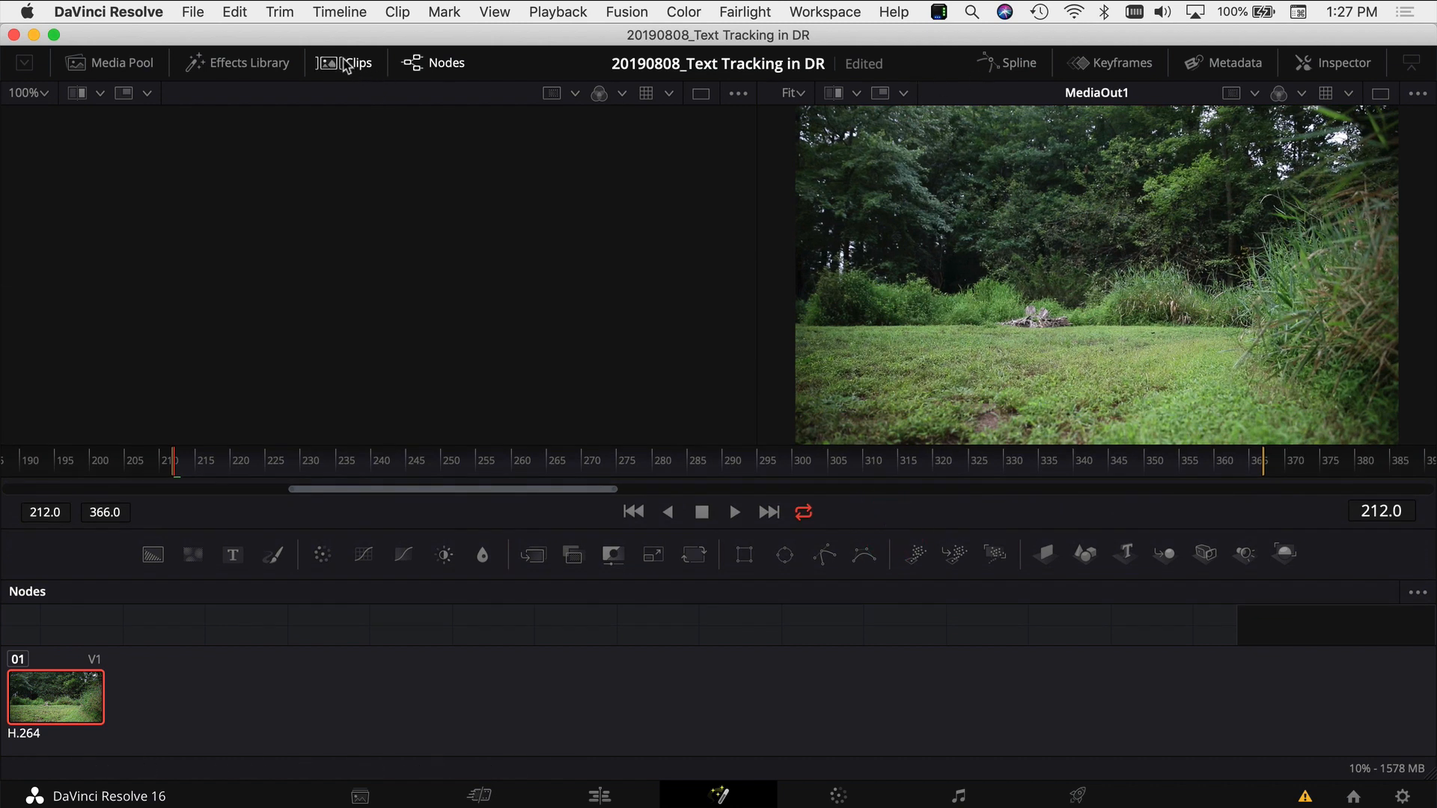
mouse_move(346, 72)
text(tracker)
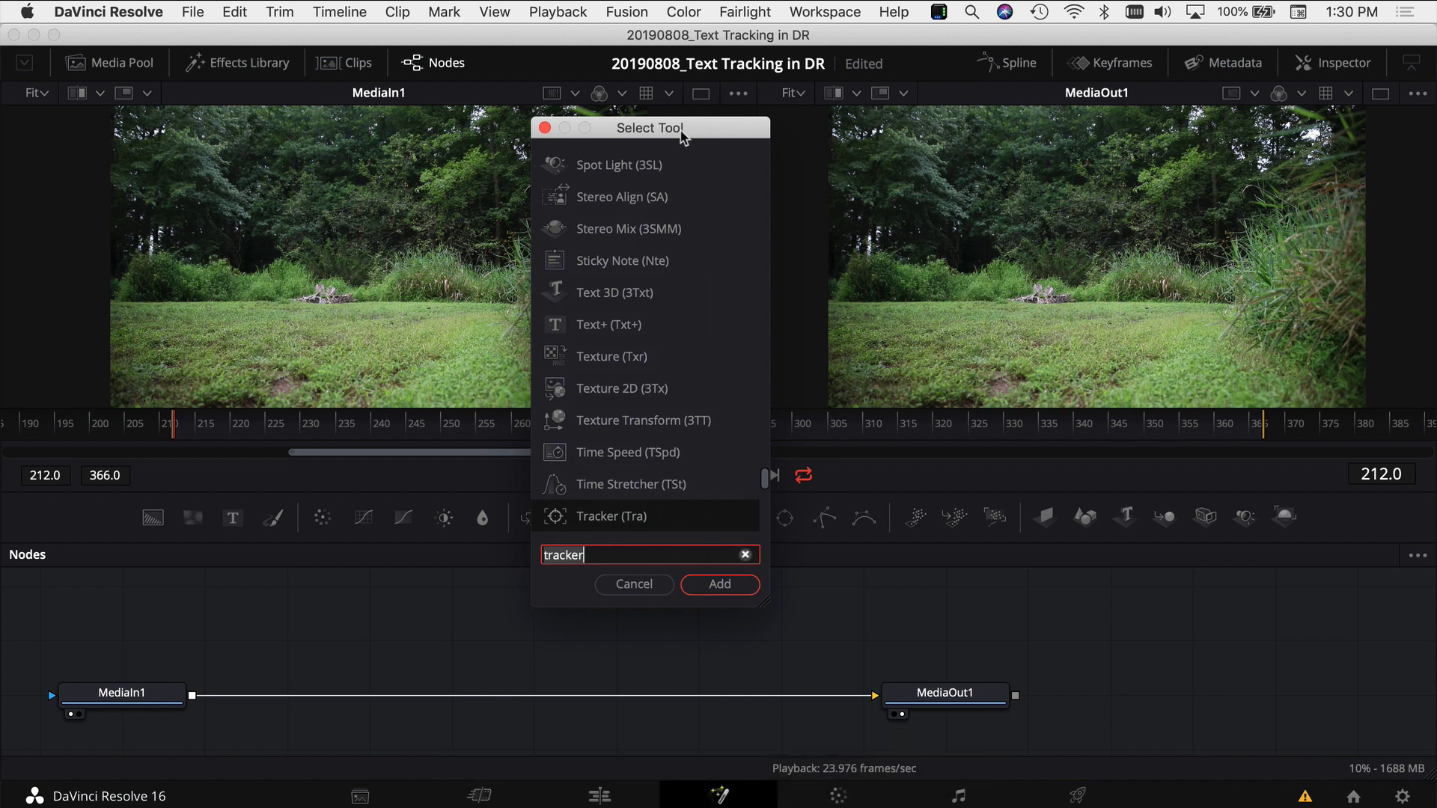
Step: Add a Tracker tool and insert Tracker1 between MediaIn1 and MediaOut1
key(Backspace)
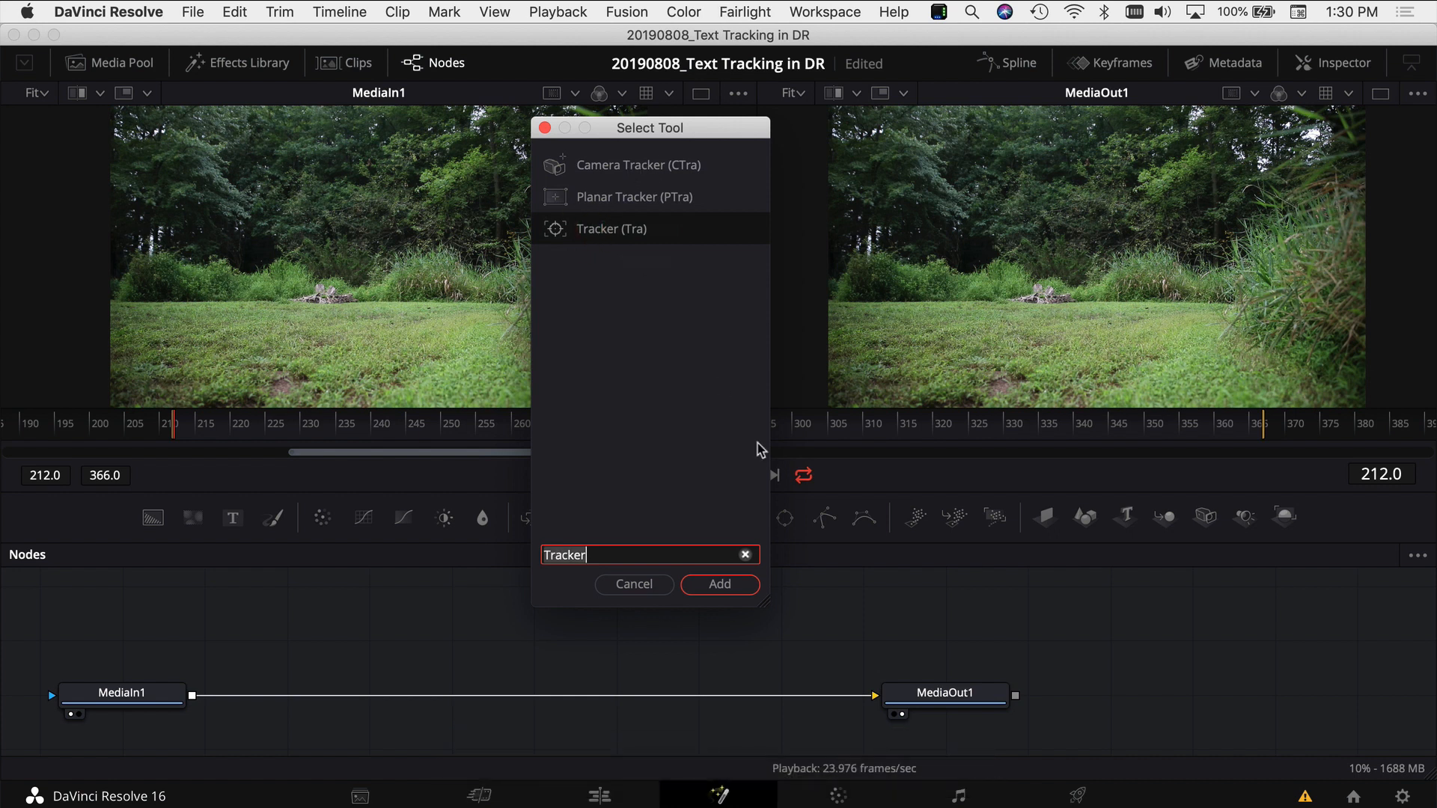
click(718, 585)
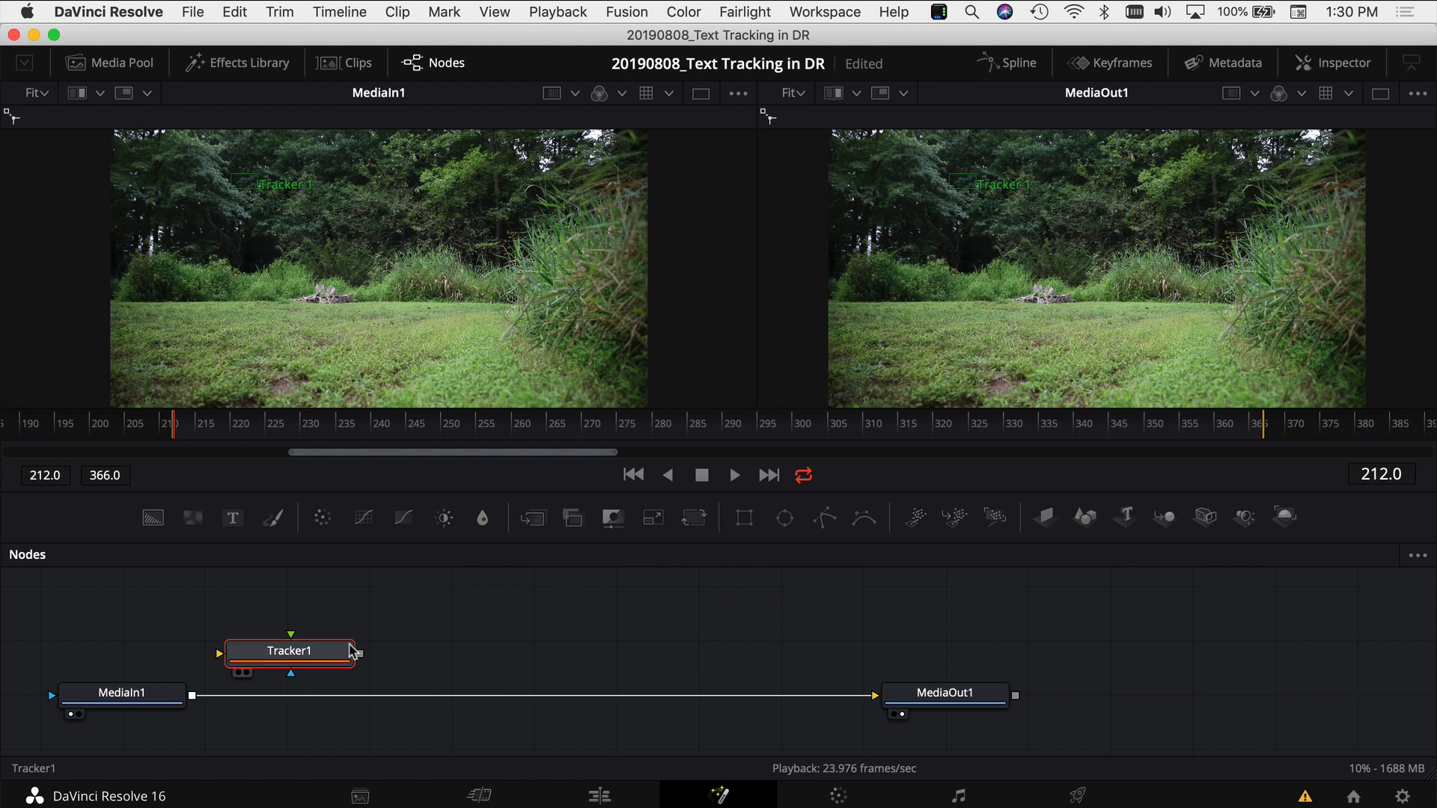
drag(290, 650, 564, 645)
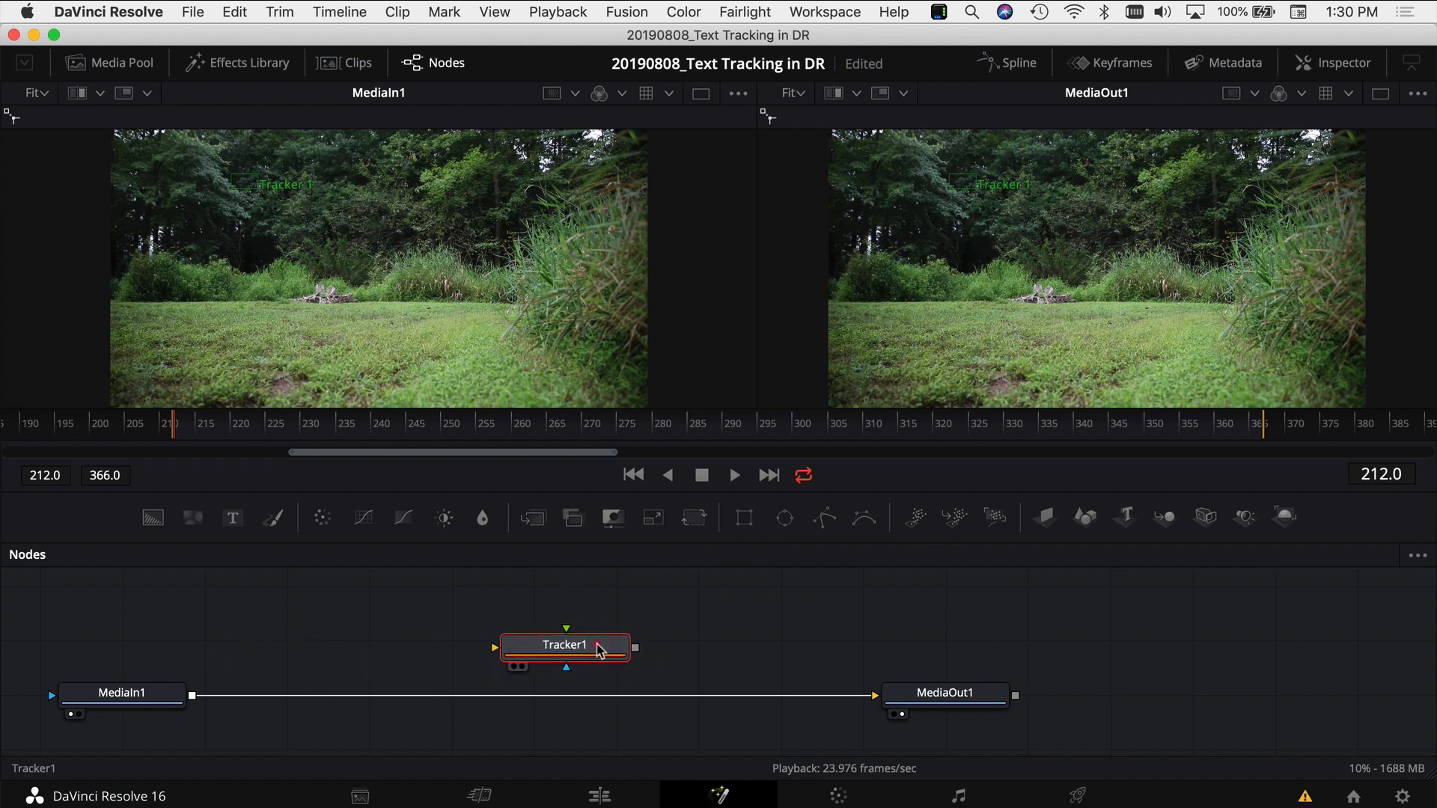
drag(564, 645, 974, 711)
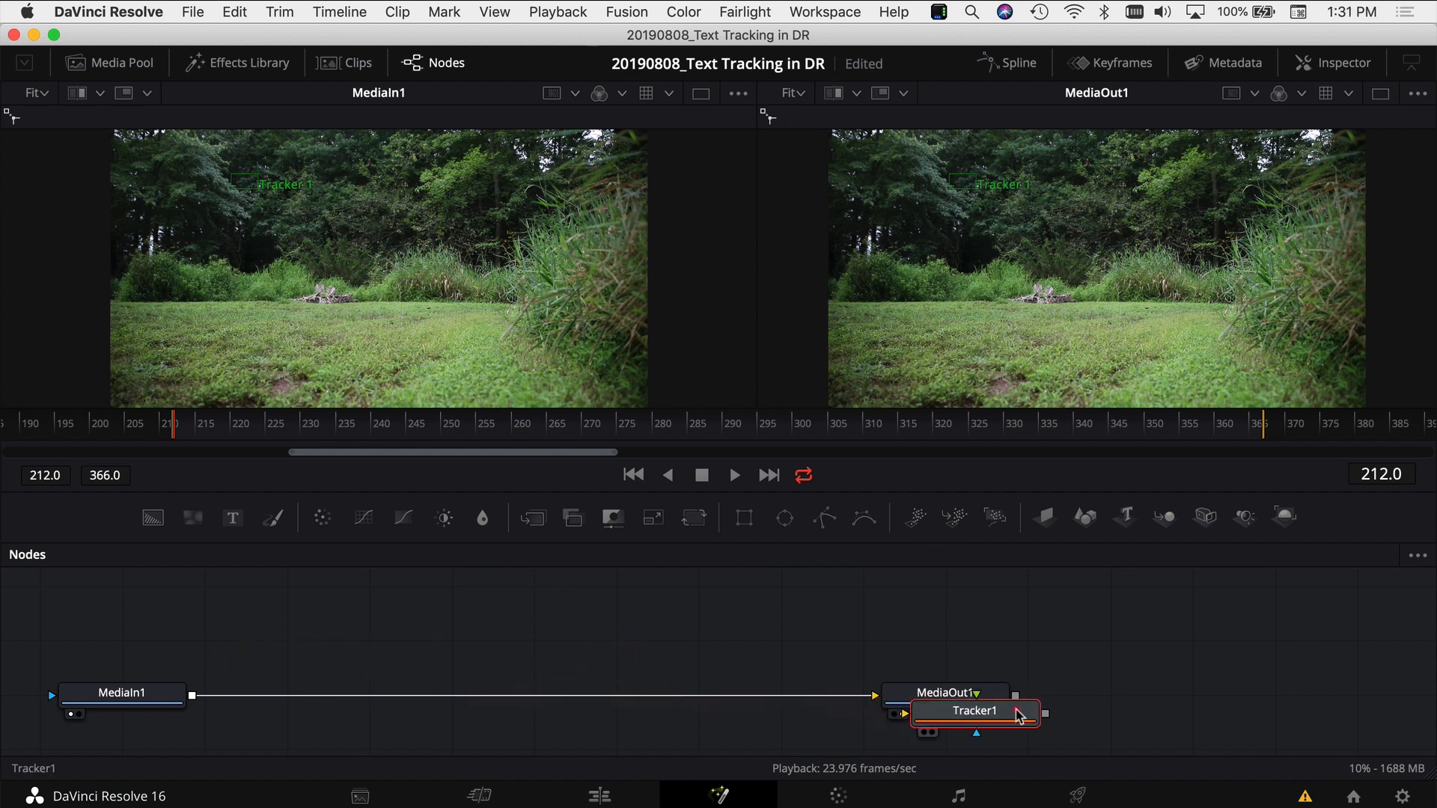
drag(974, 710, 683, 673)
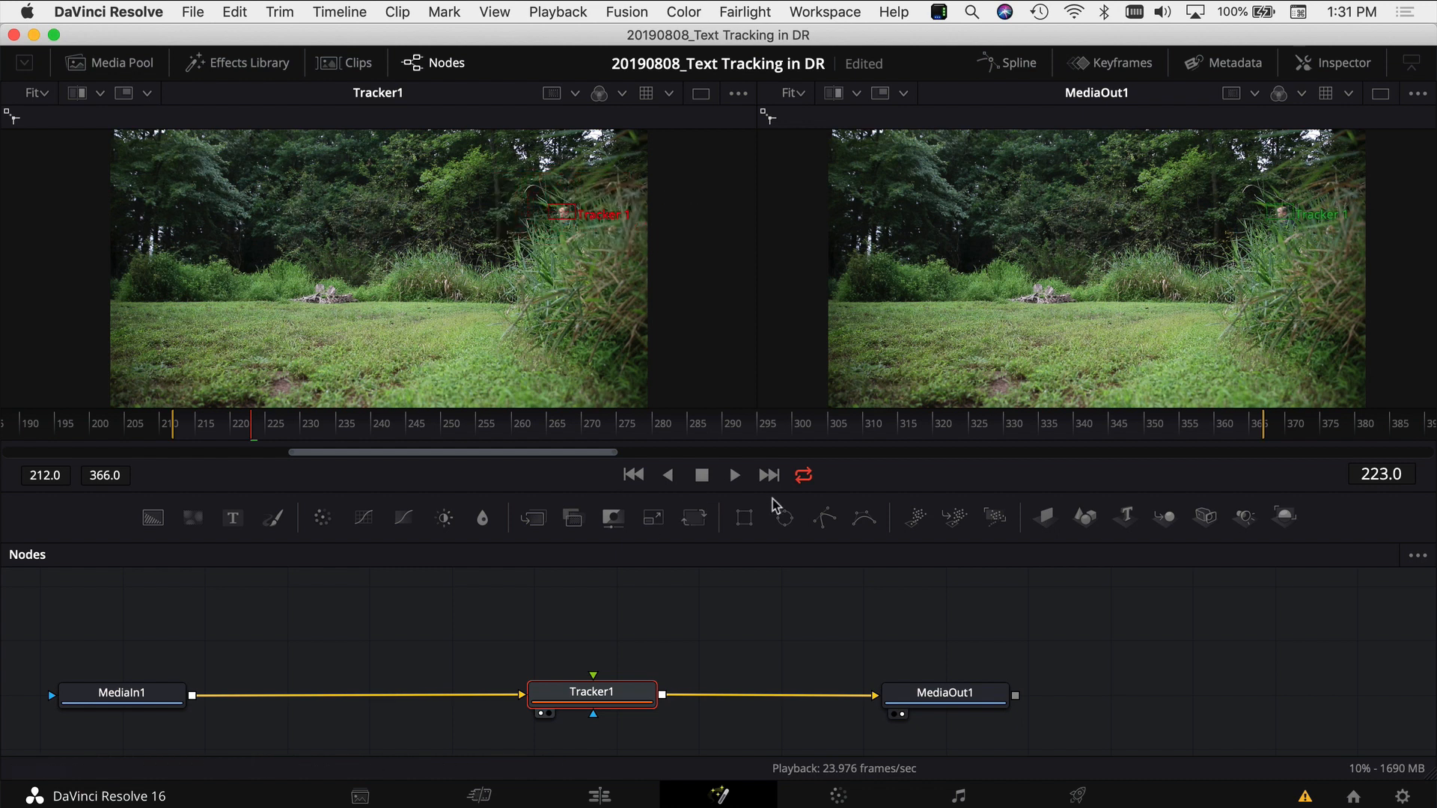
Step: Track Tracker1 forward through frames 212–366 and dismiss the render notice
click(1338, 62)
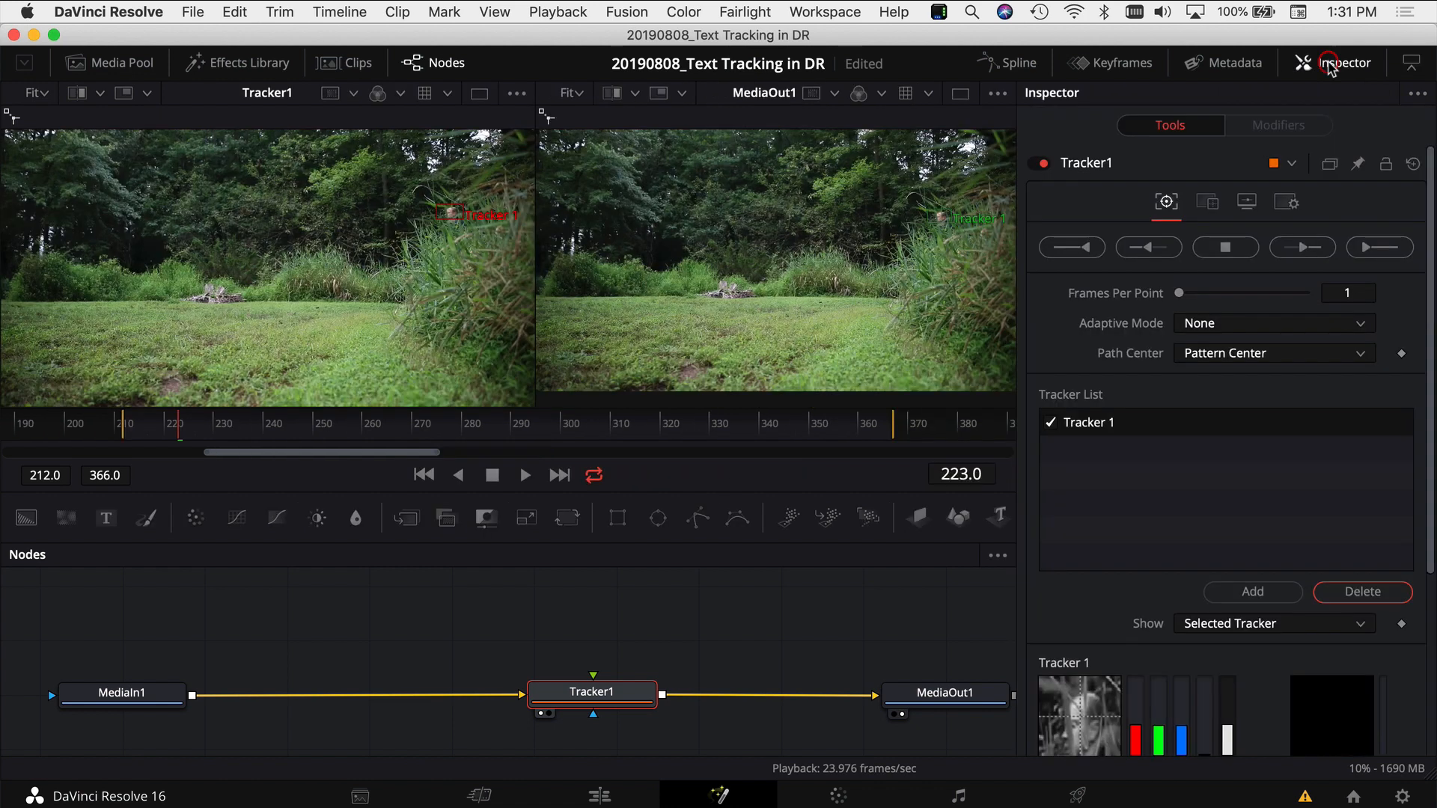
mouse_move(1379, 248)
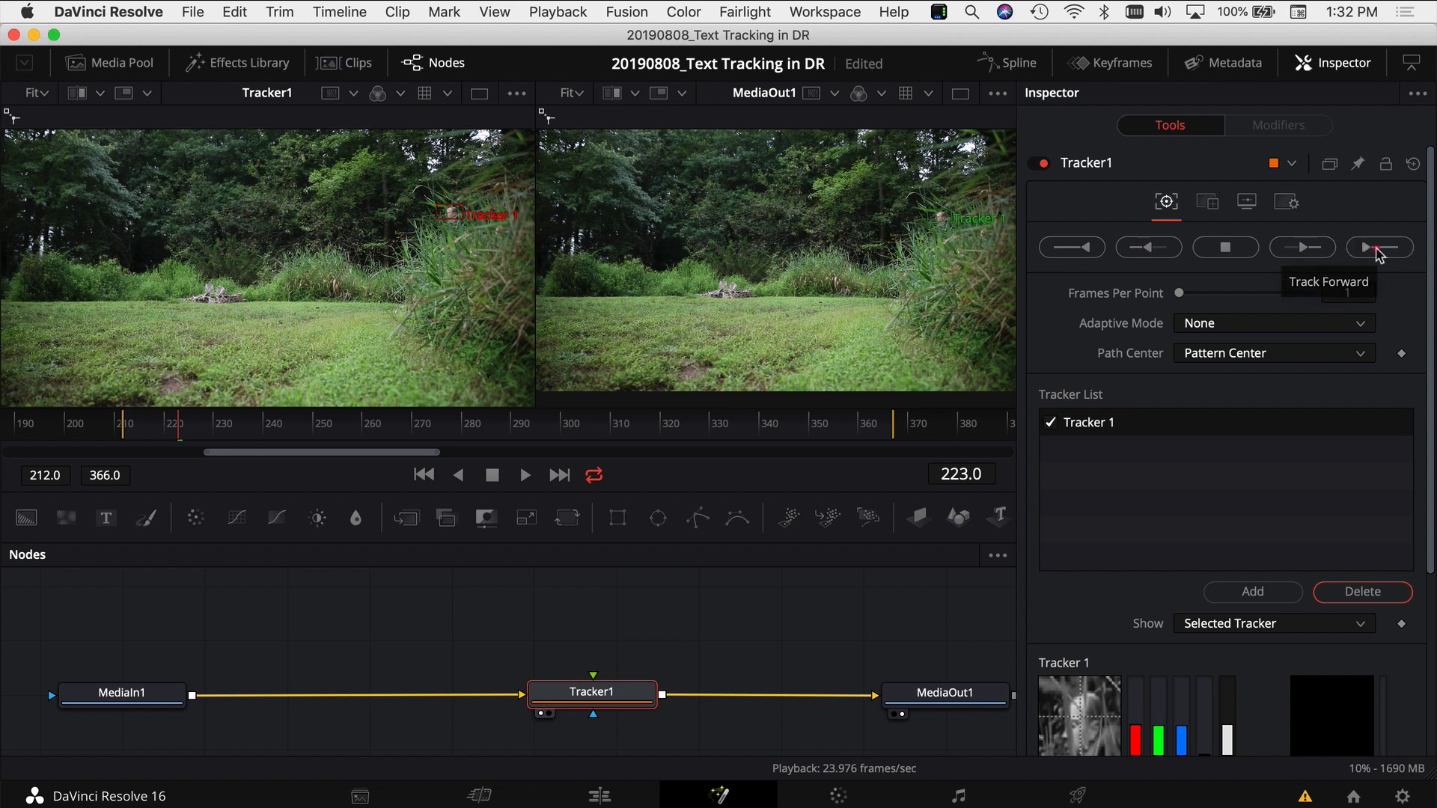
click(1378, 248)
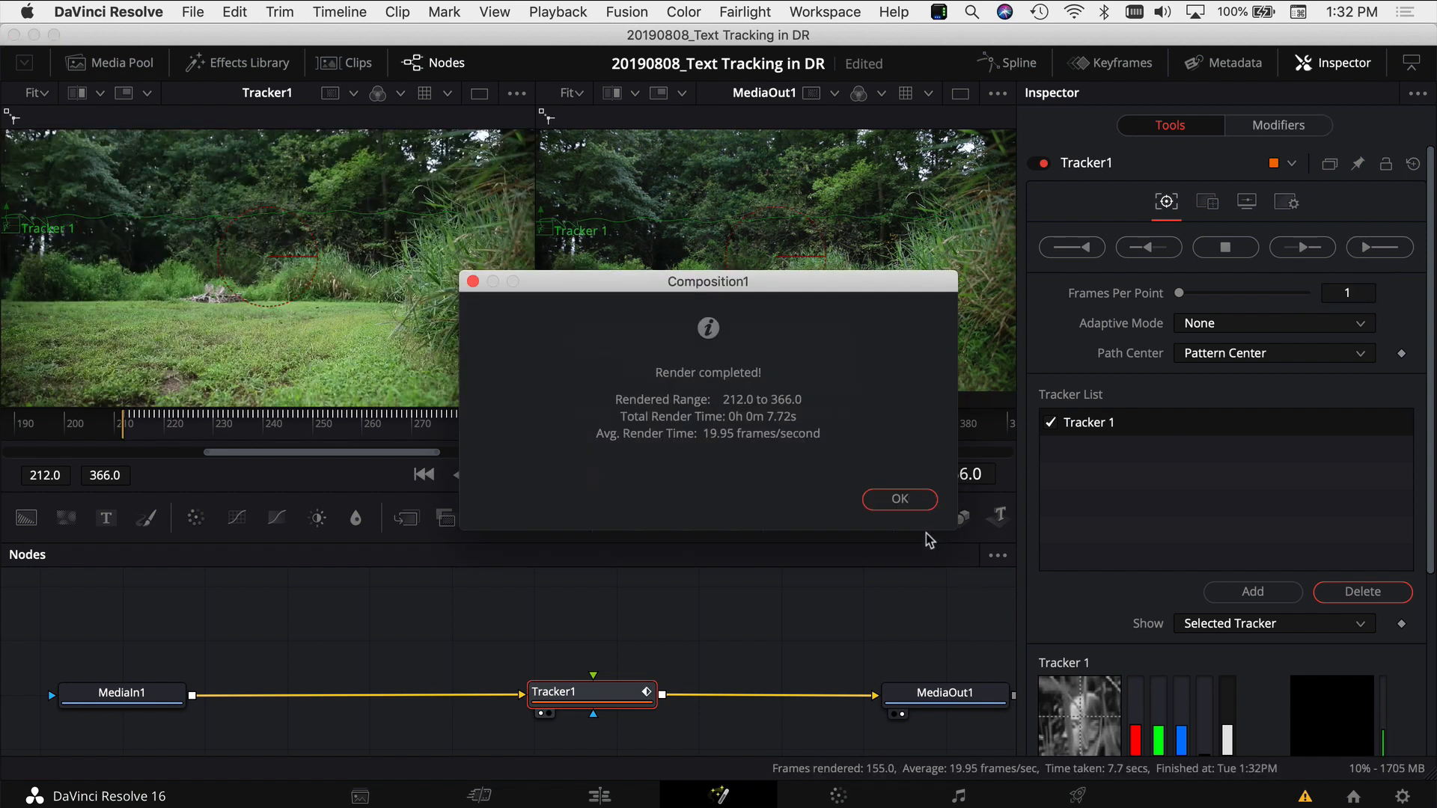
click(898, 499)
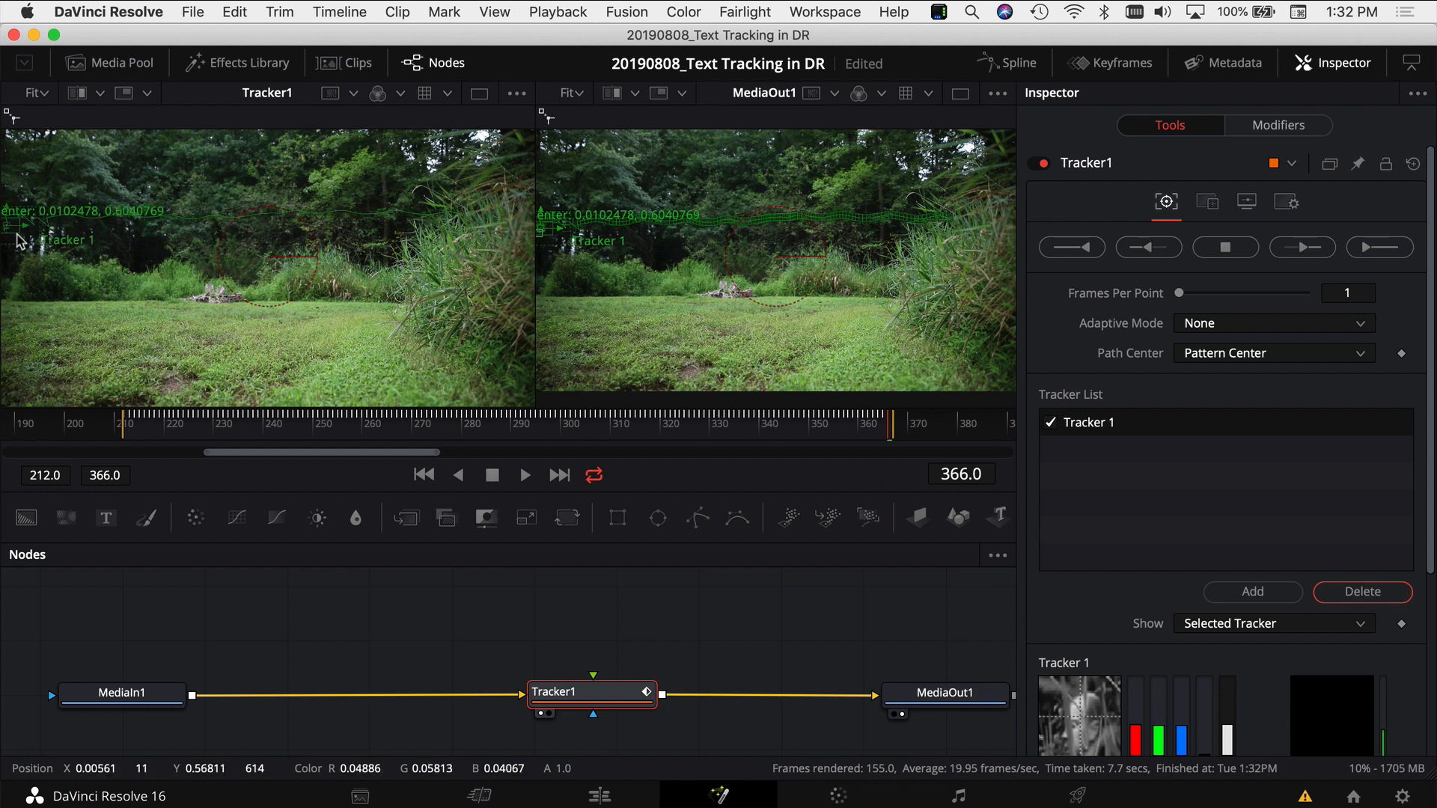
mouse_move(791, 604)
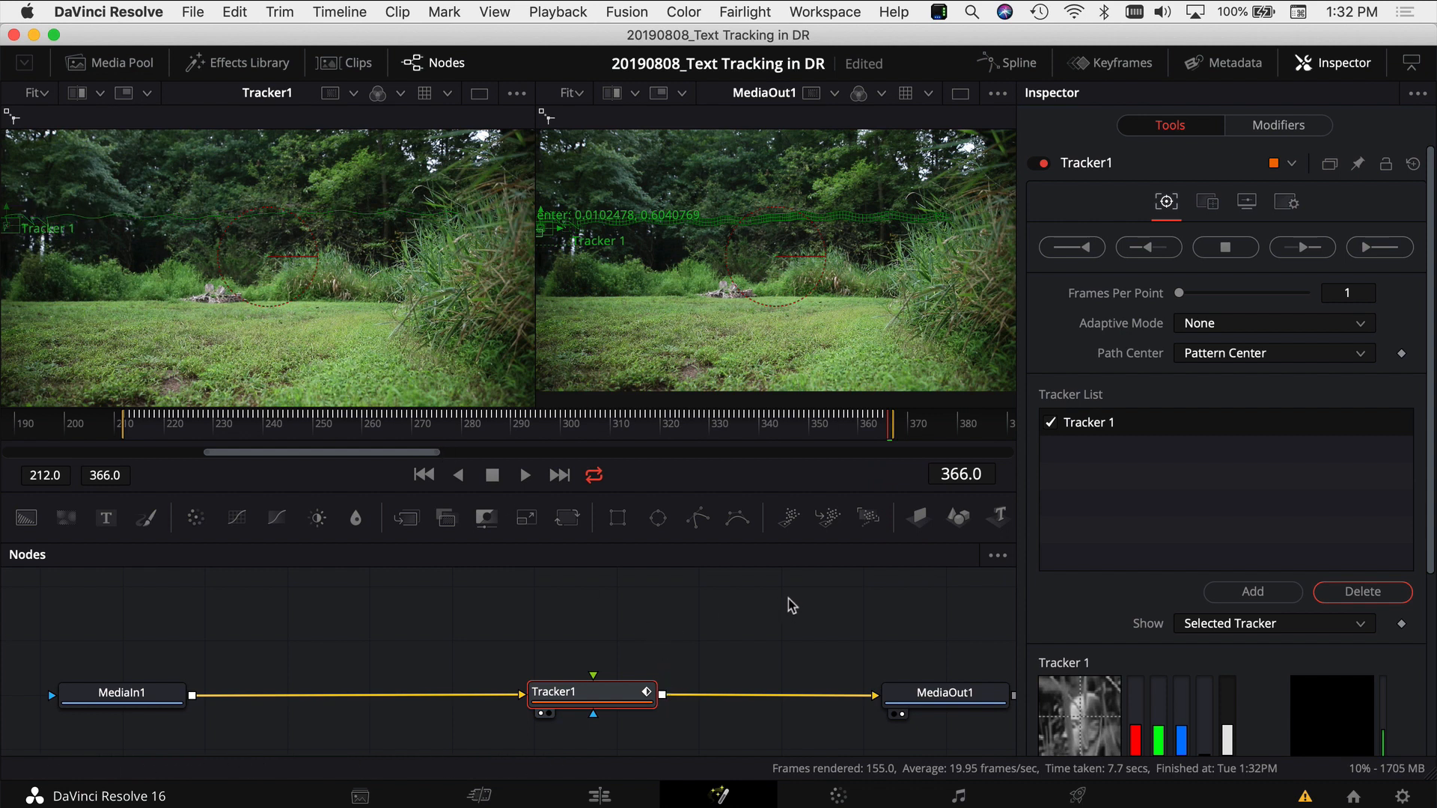
mouse_move(522, 592)
text(Text+)
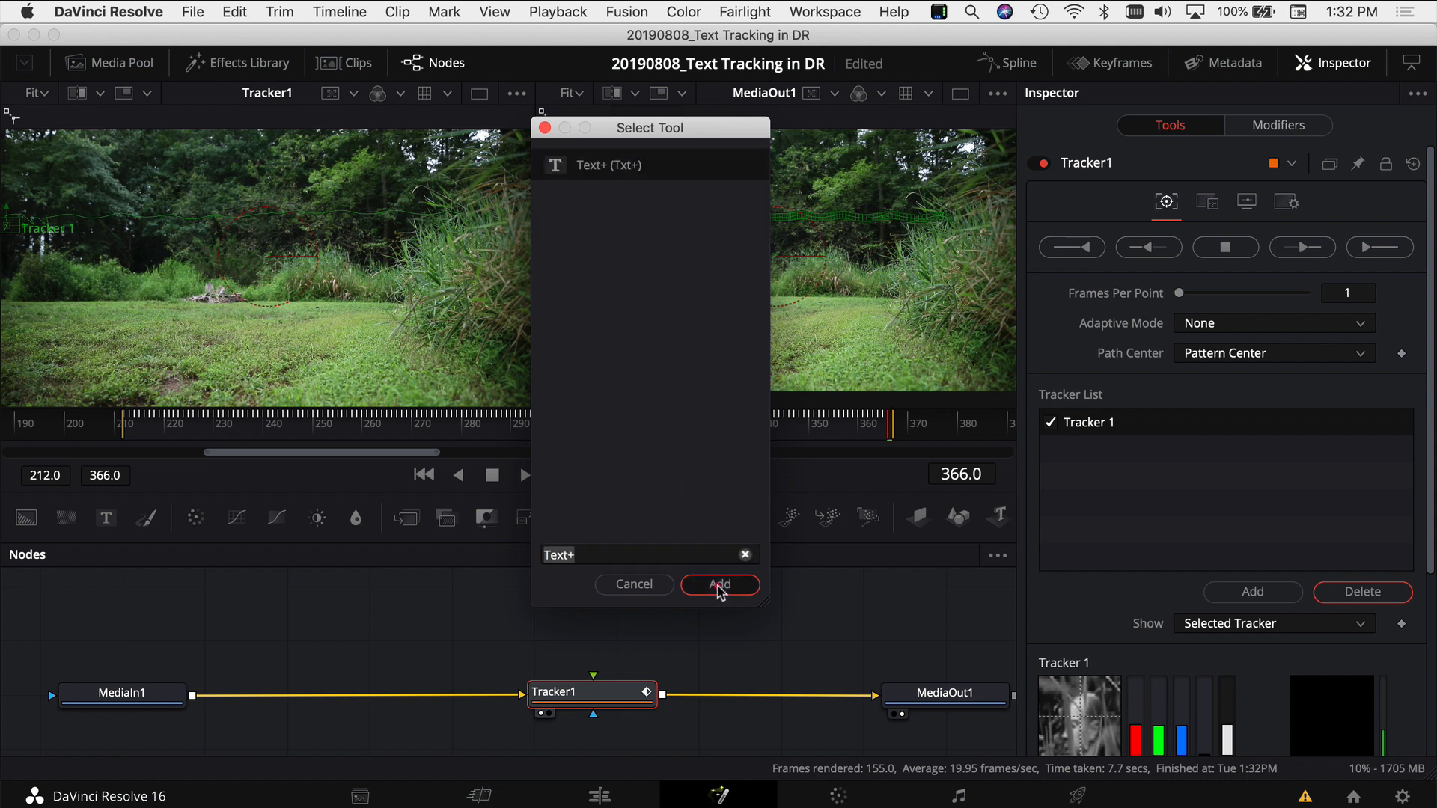
Step: Add Text1, drop Merge1, and wire Text1 → Tracker1 foreground → MediaOut1
click(719, 584)
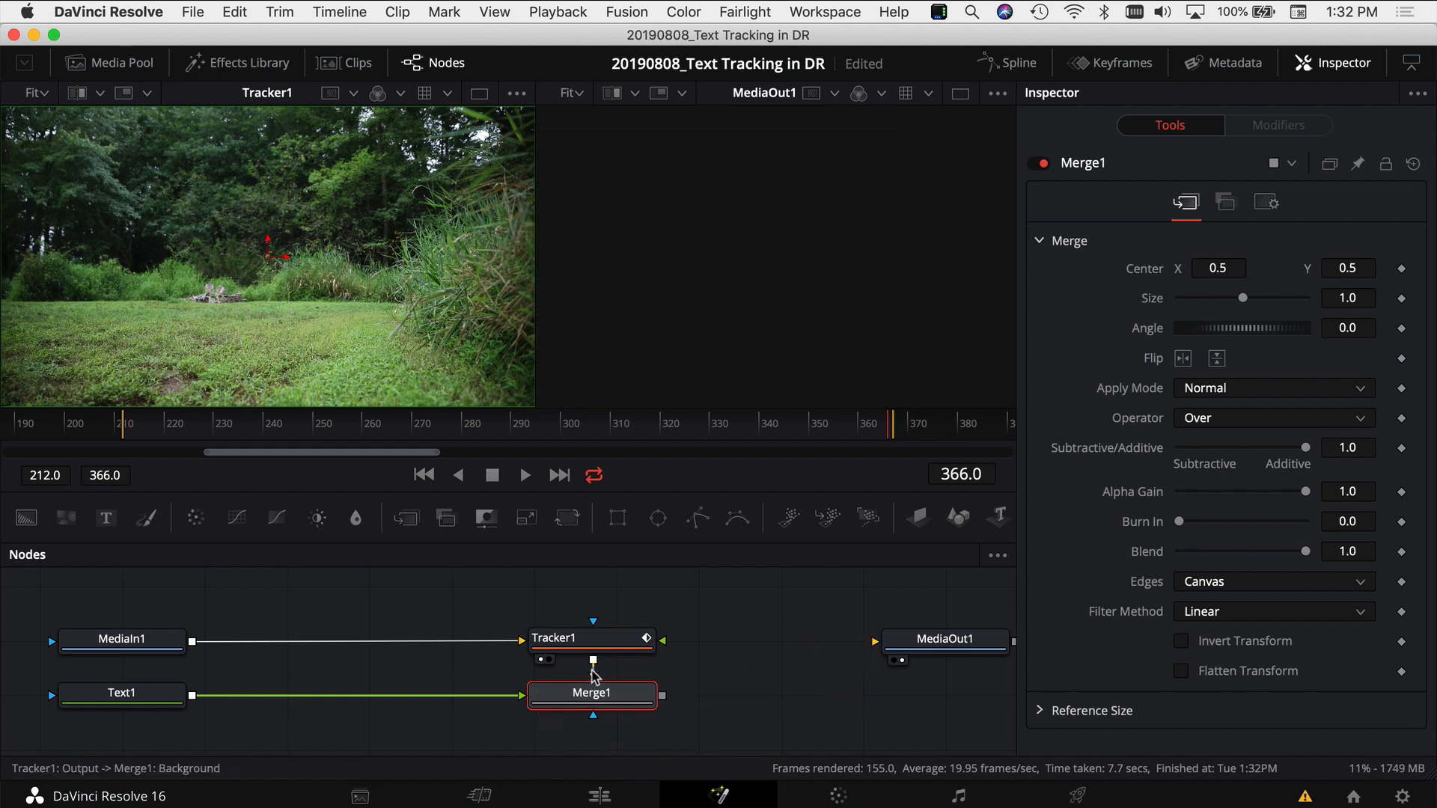
drag(591, 693, 783, 695)
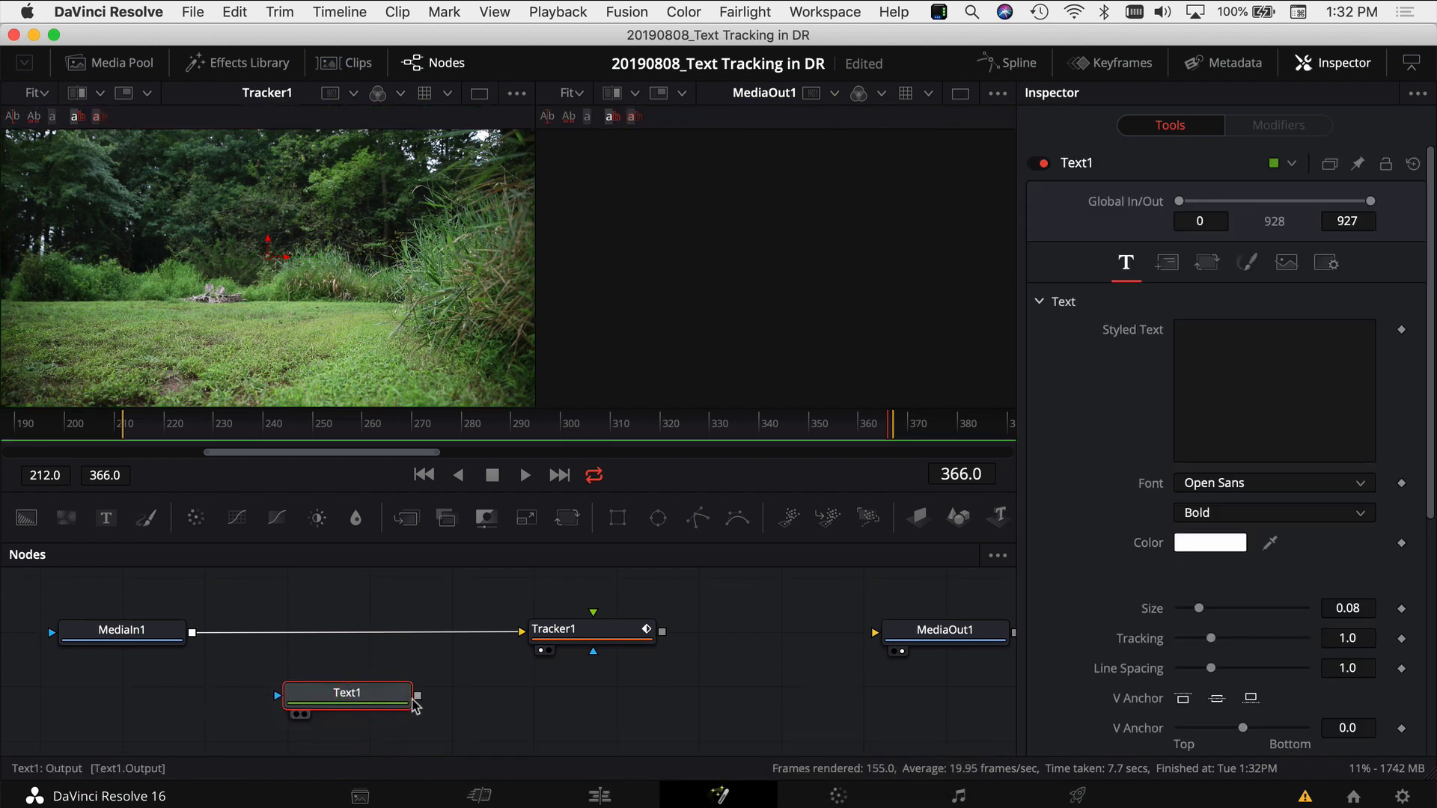
drag(418, 696, 591, 654)
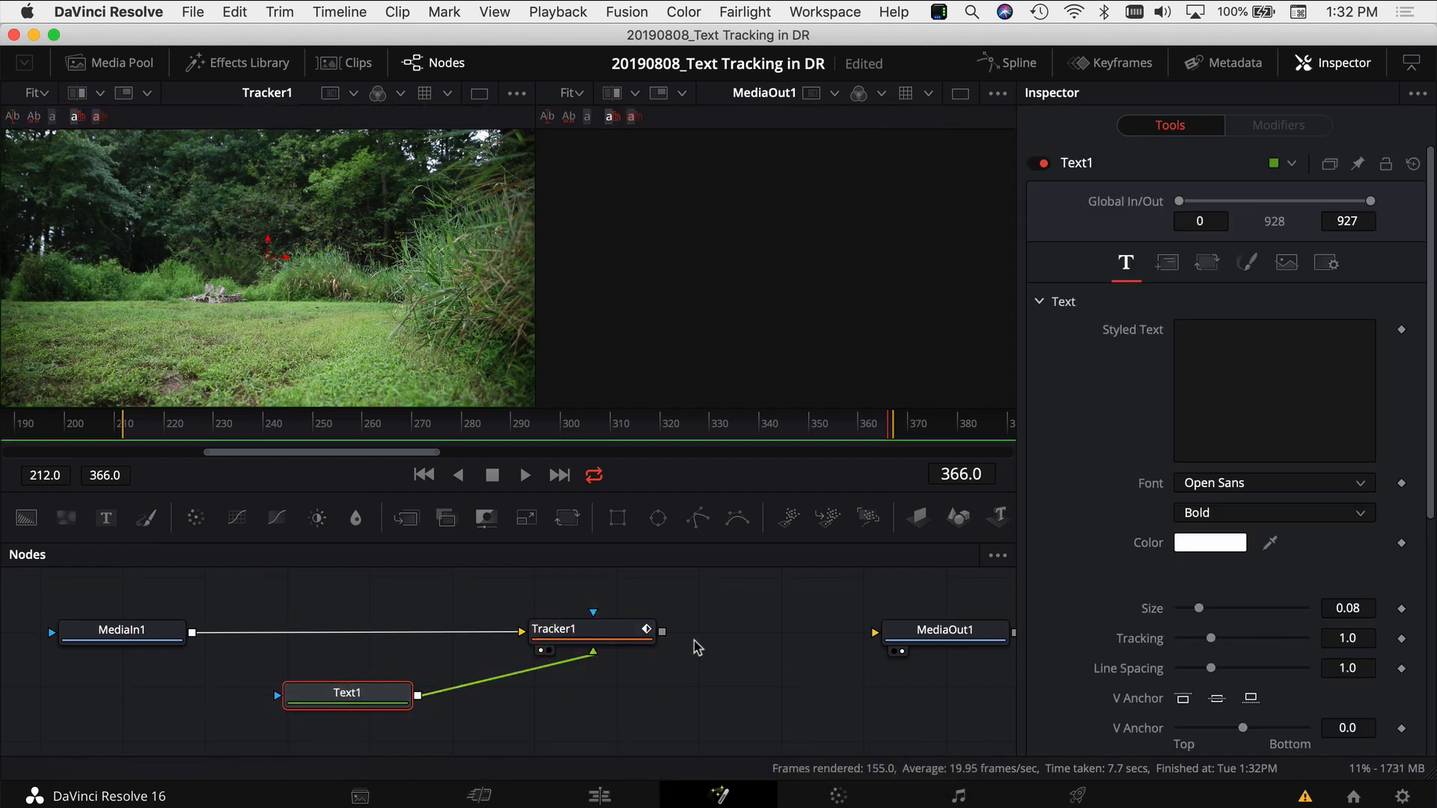
drag(660, 630, 925, 633)
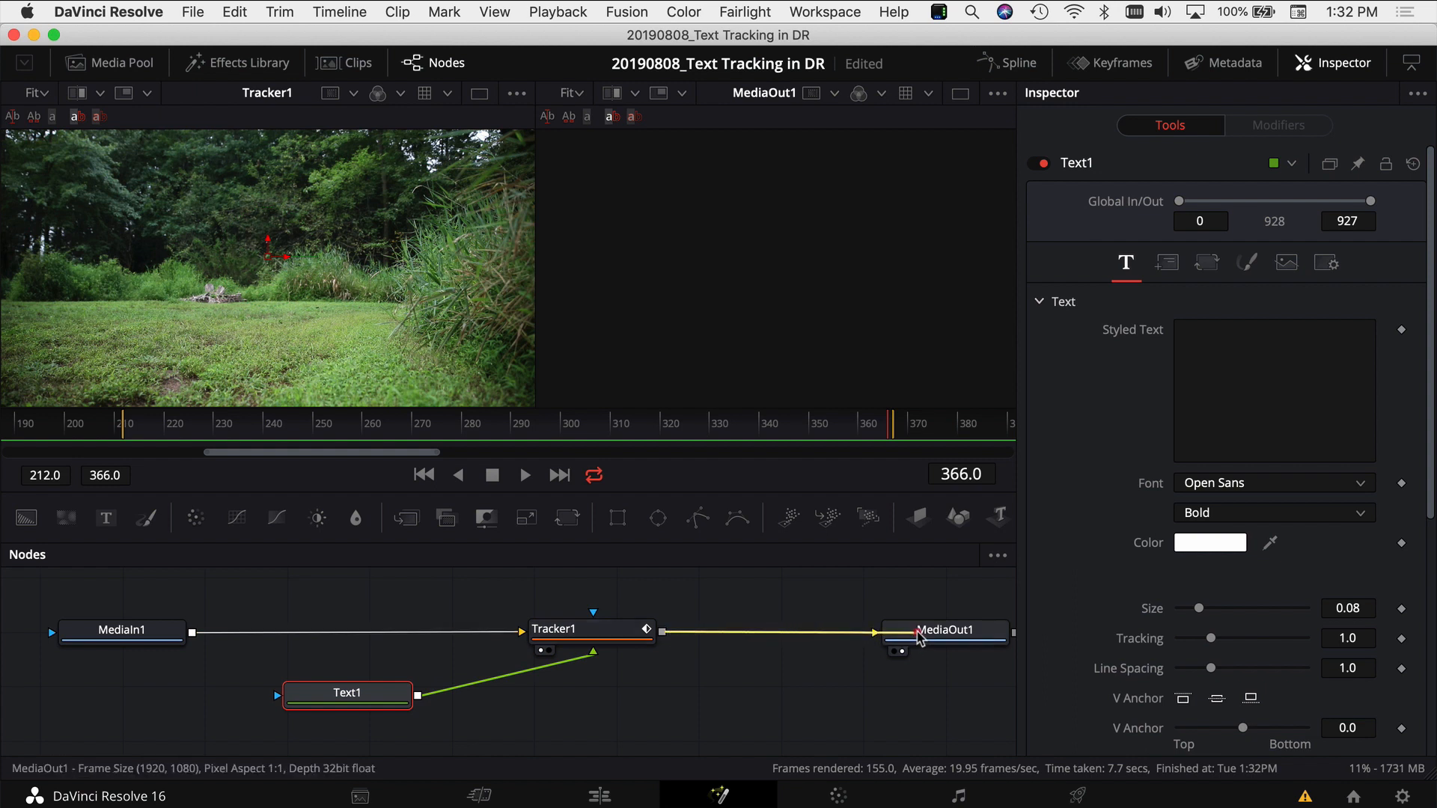
click(552, 628)
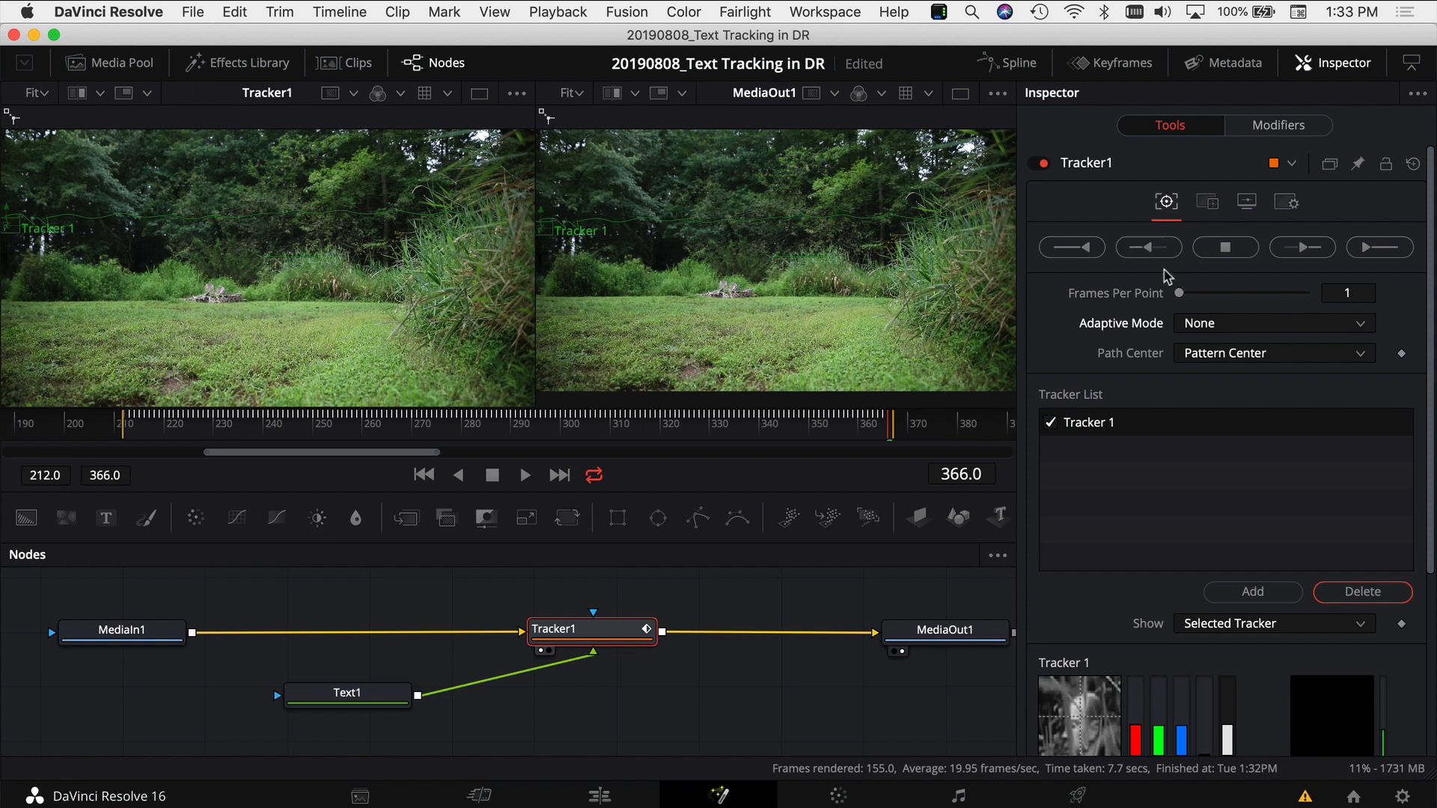
Step: Set Tracker1's operation to Match Move, then select Text1
click(1207, 201)
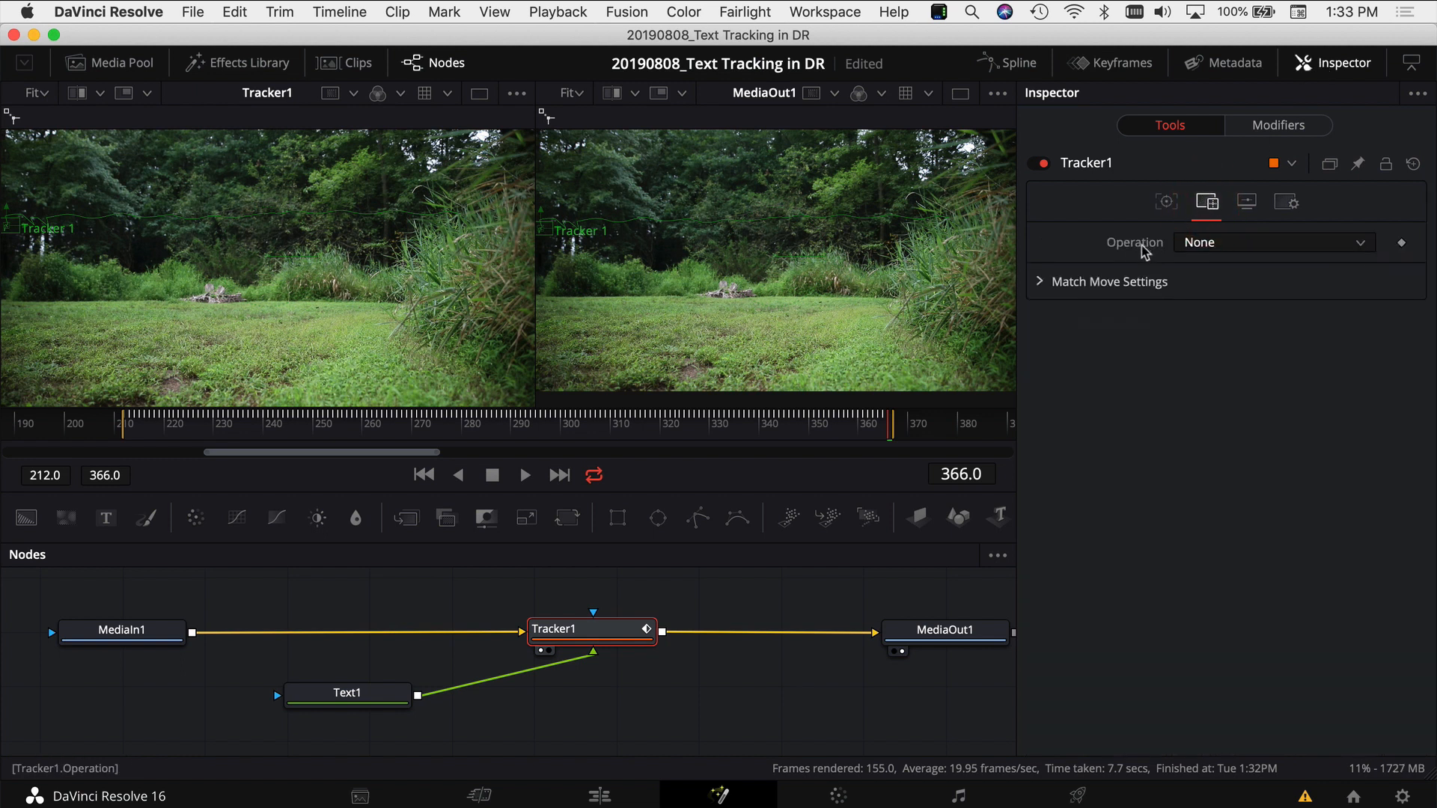
click(1272, 242)
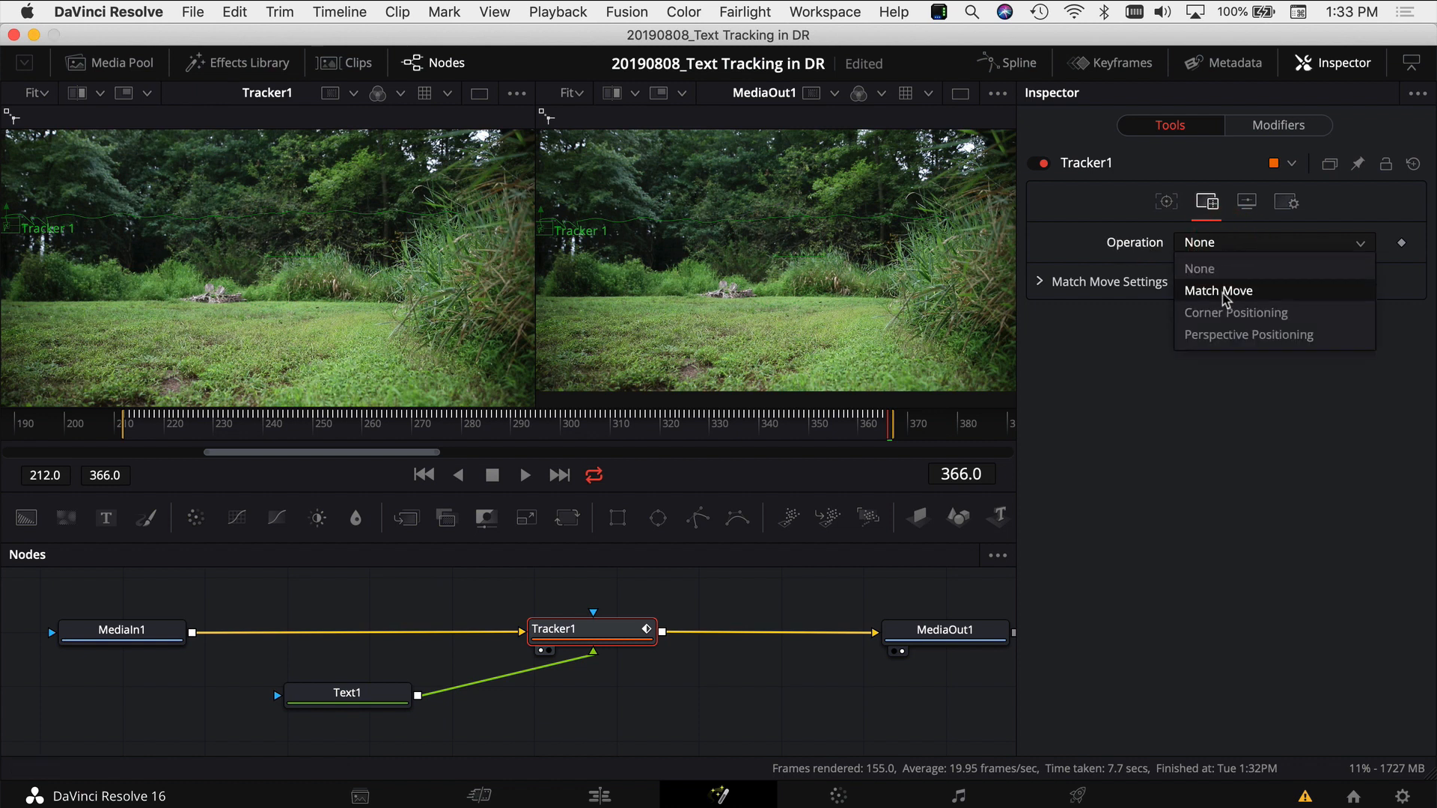
click(1219, 291)
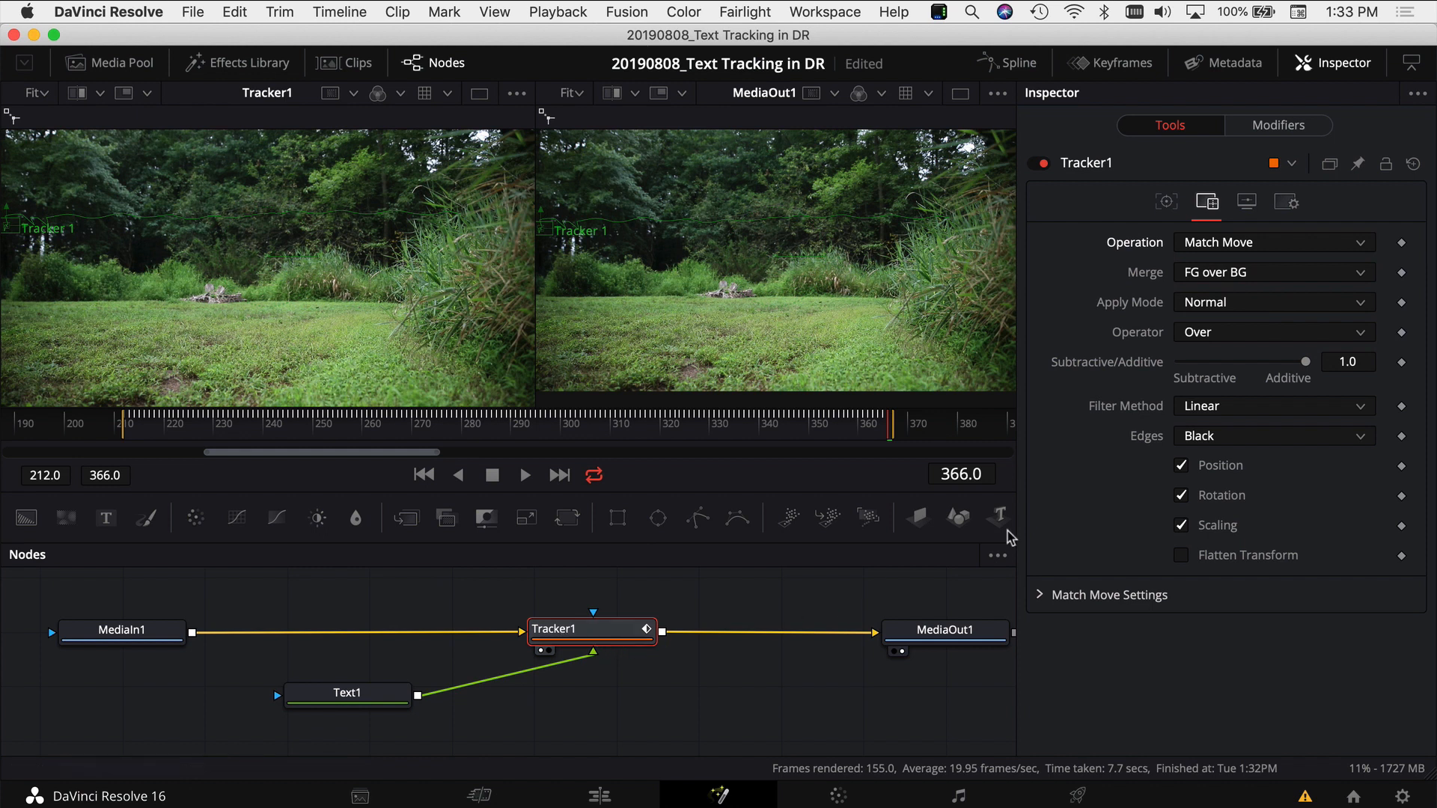
click(346, 693)
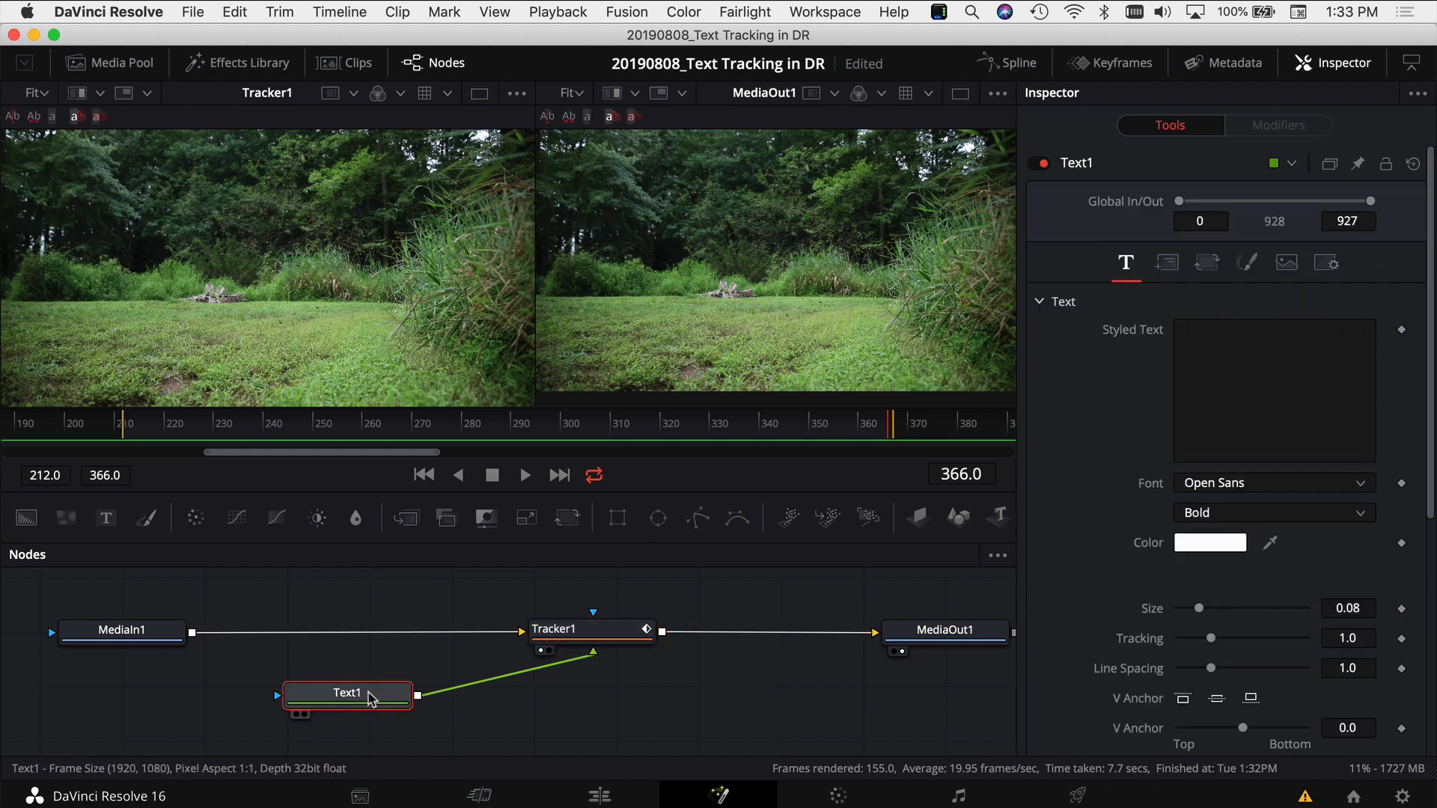
Step: Enter 'Text Tracking' in italic Lucida Calligraphy at size 0.1299 and preview playback
click(1273, 389)
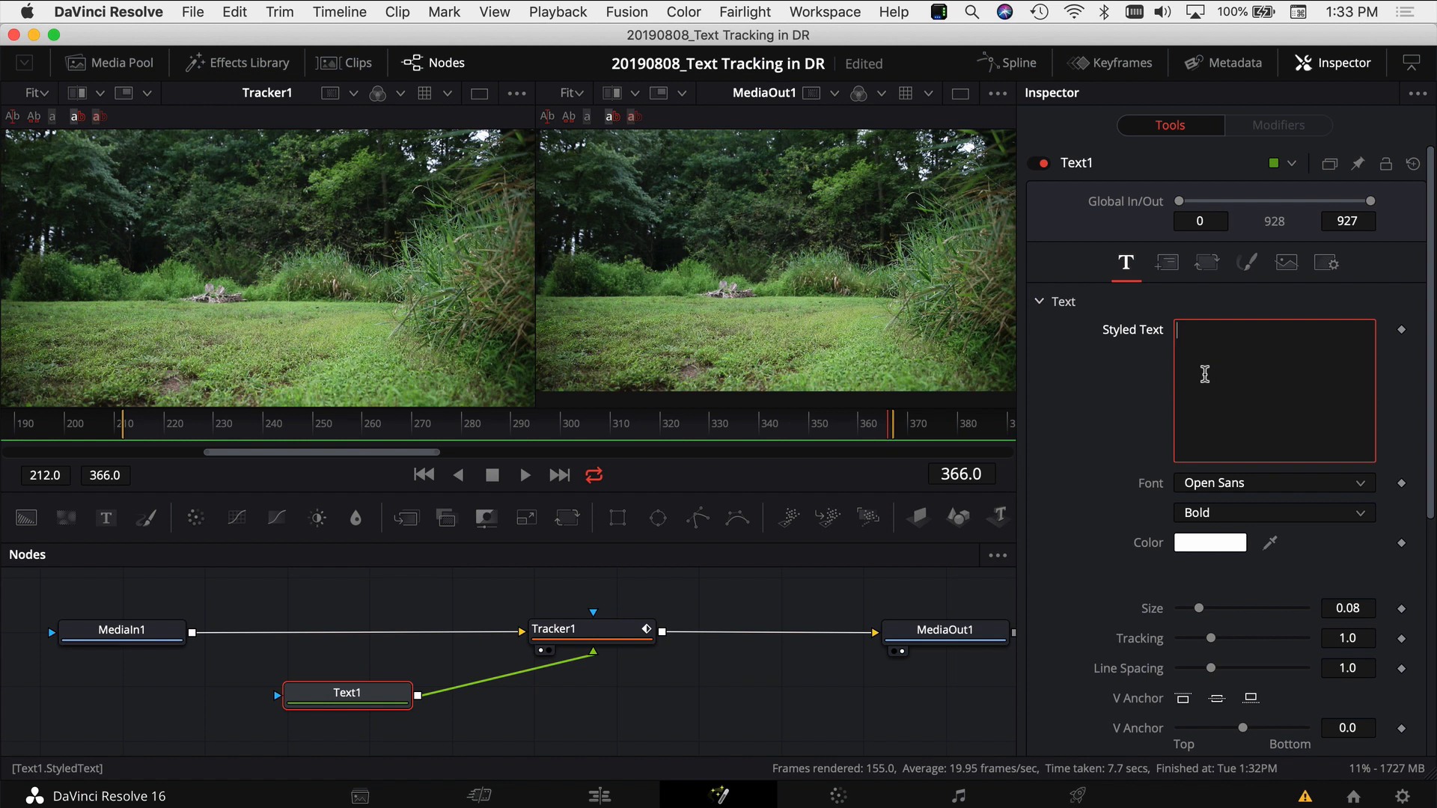
text(Text)
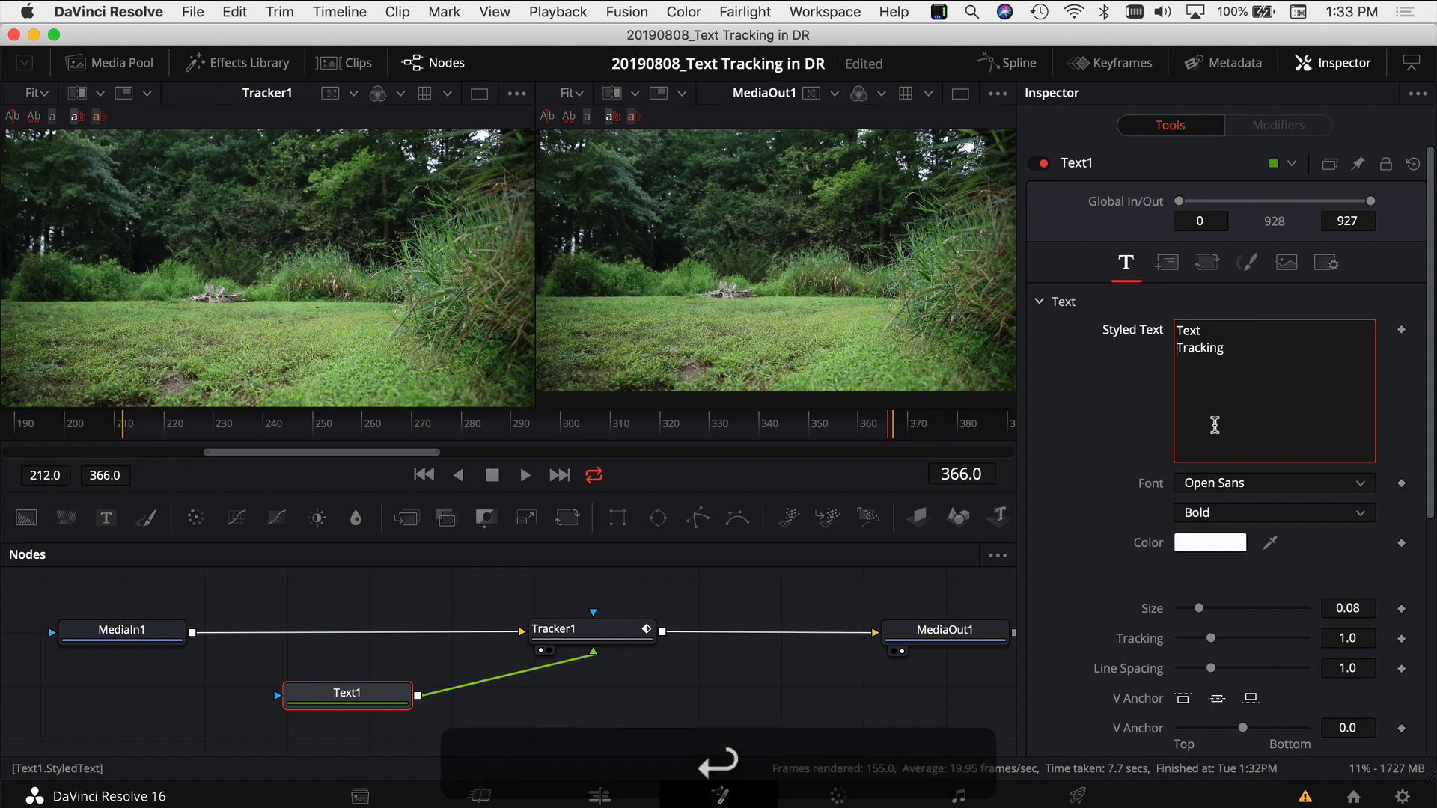
click(1272, 483)
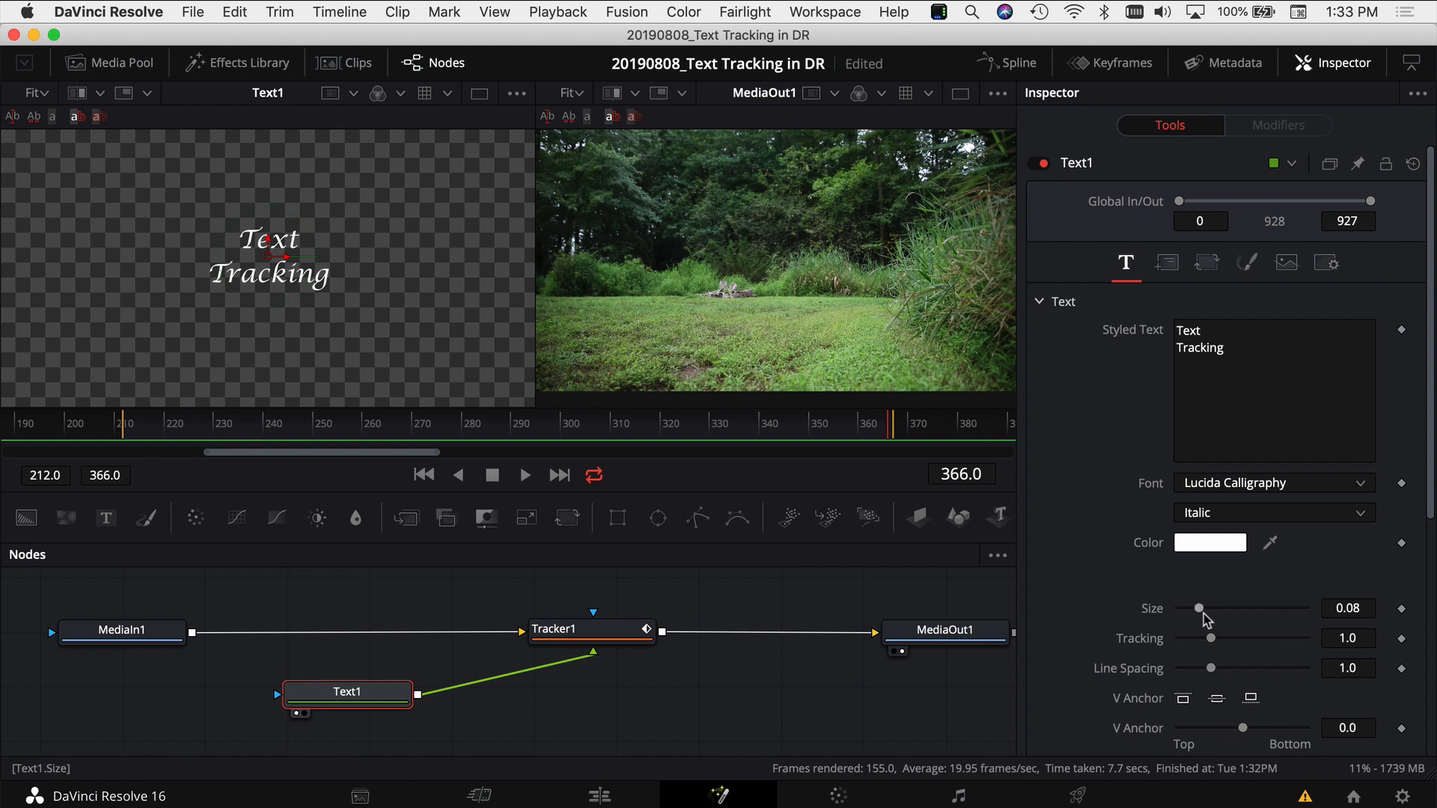
drag(1197, 608, 1211, 607)
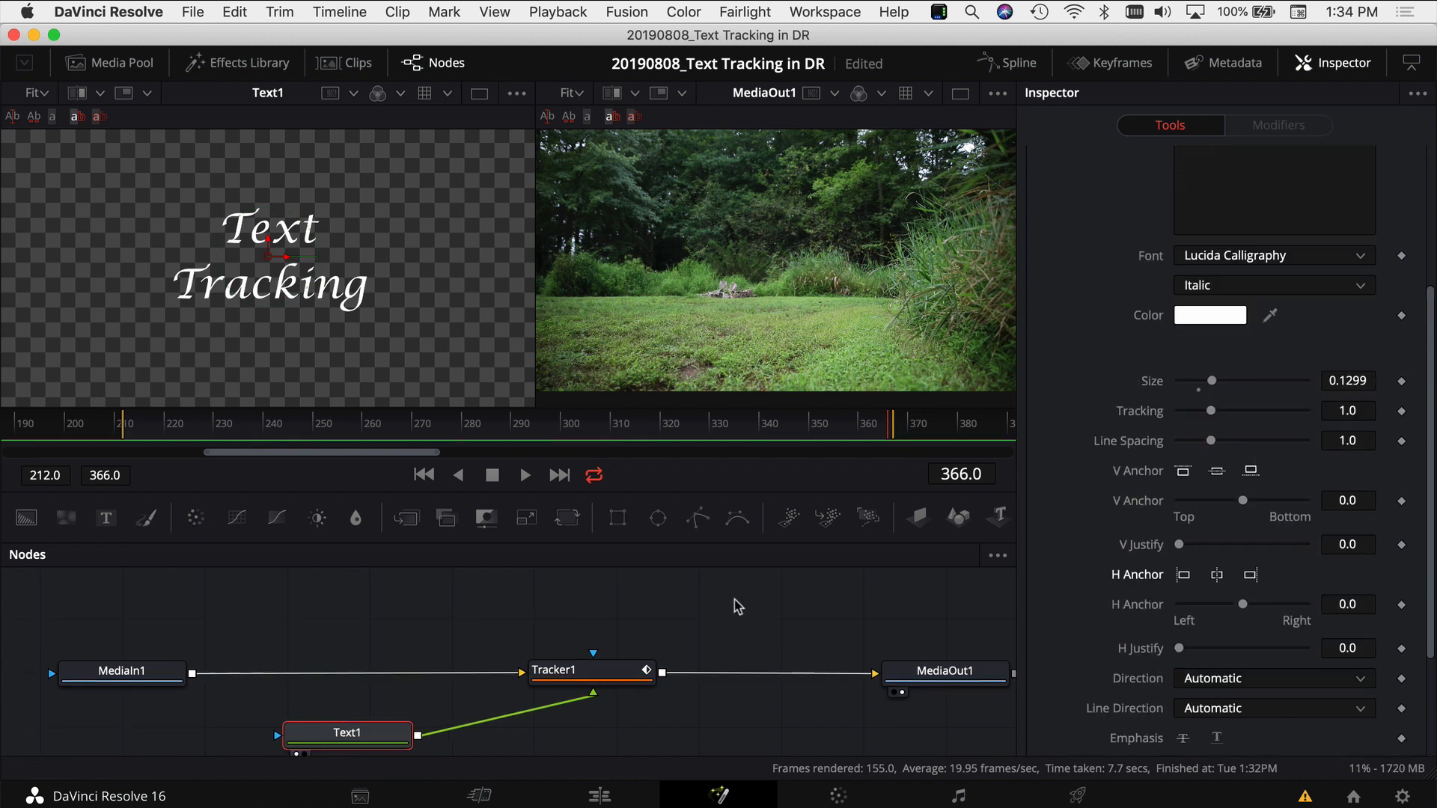
click(524, 475)
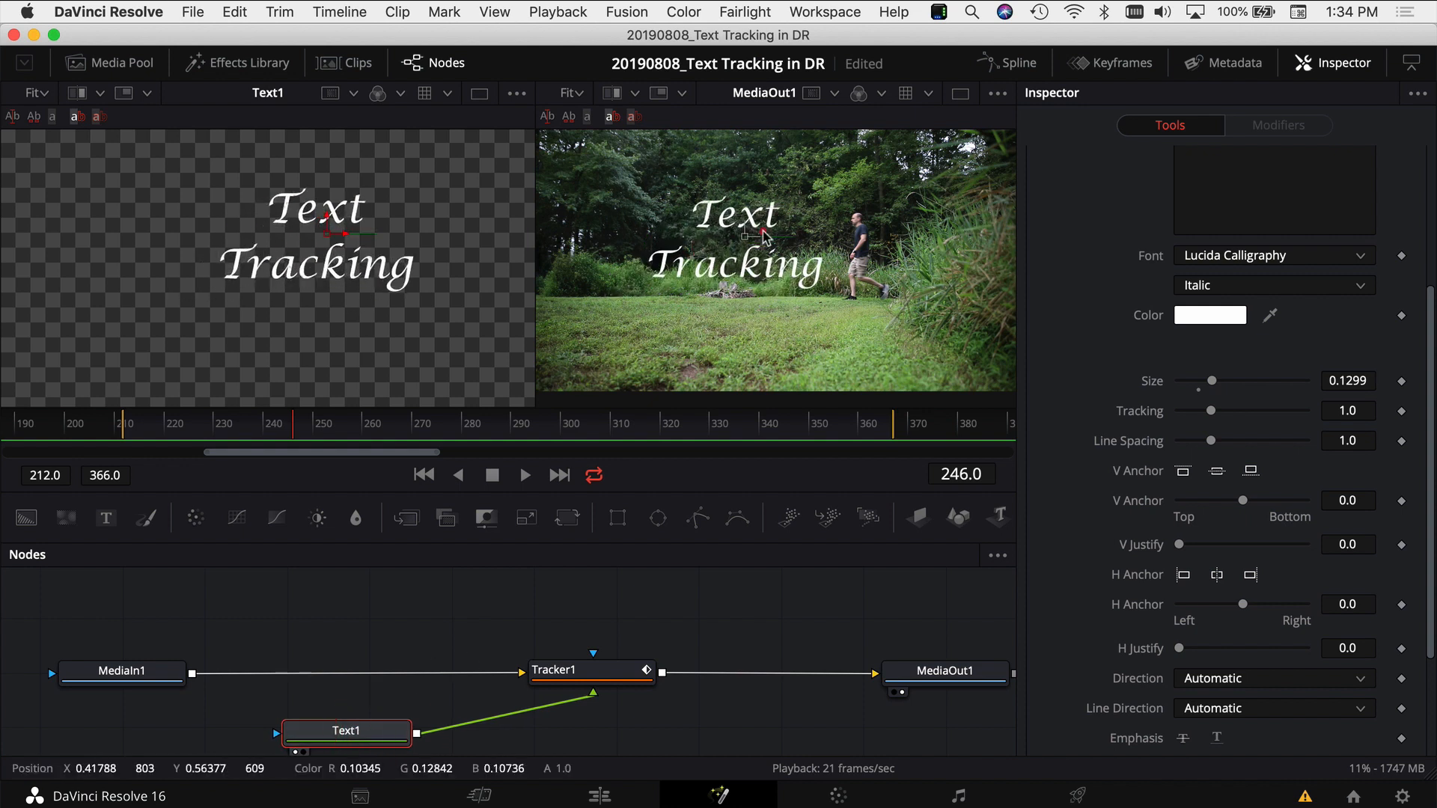
Step: Move the title above the man's head and shrink it to size 0.0472
drag(318, 217, 451, 174)
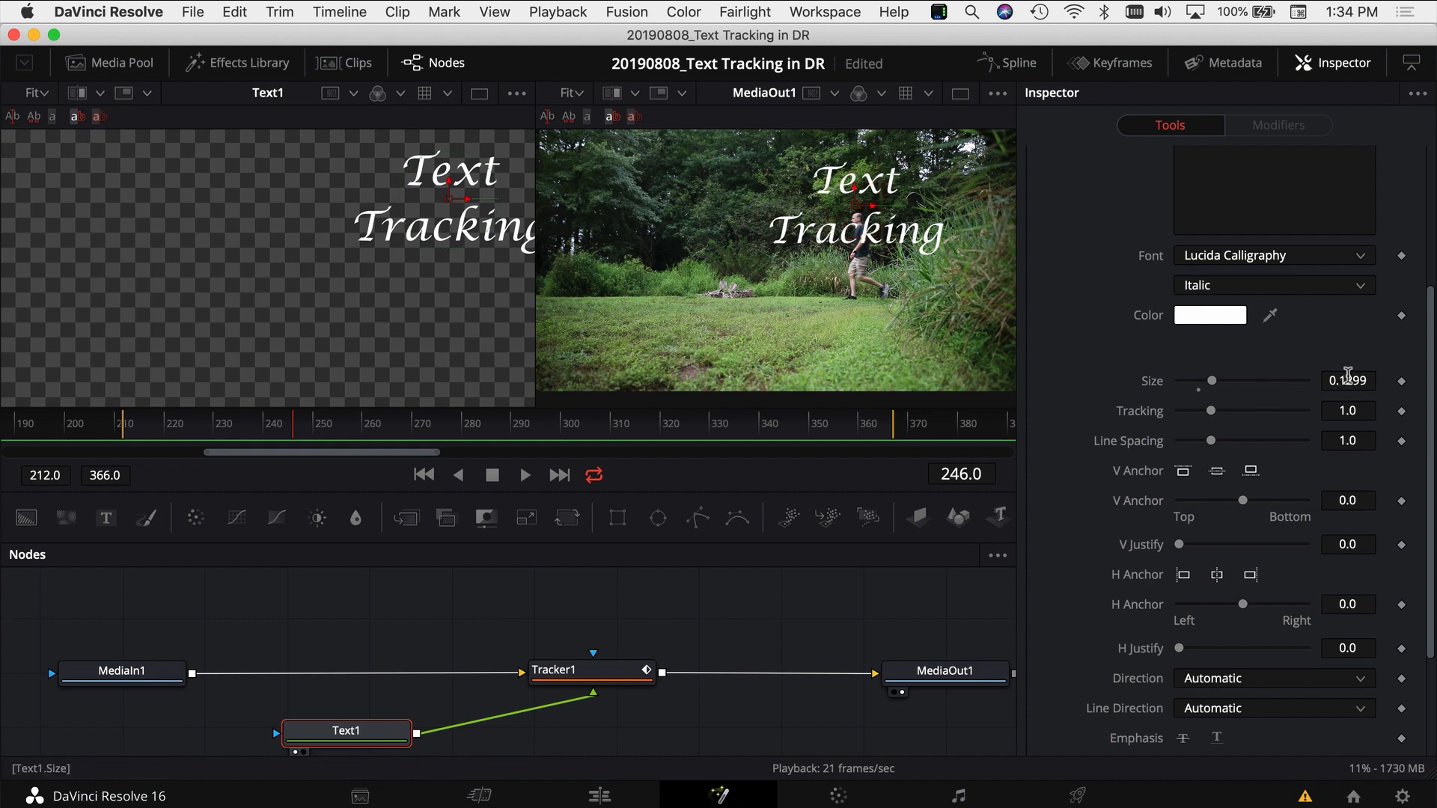
drag(1211, 380, 1195, 380)
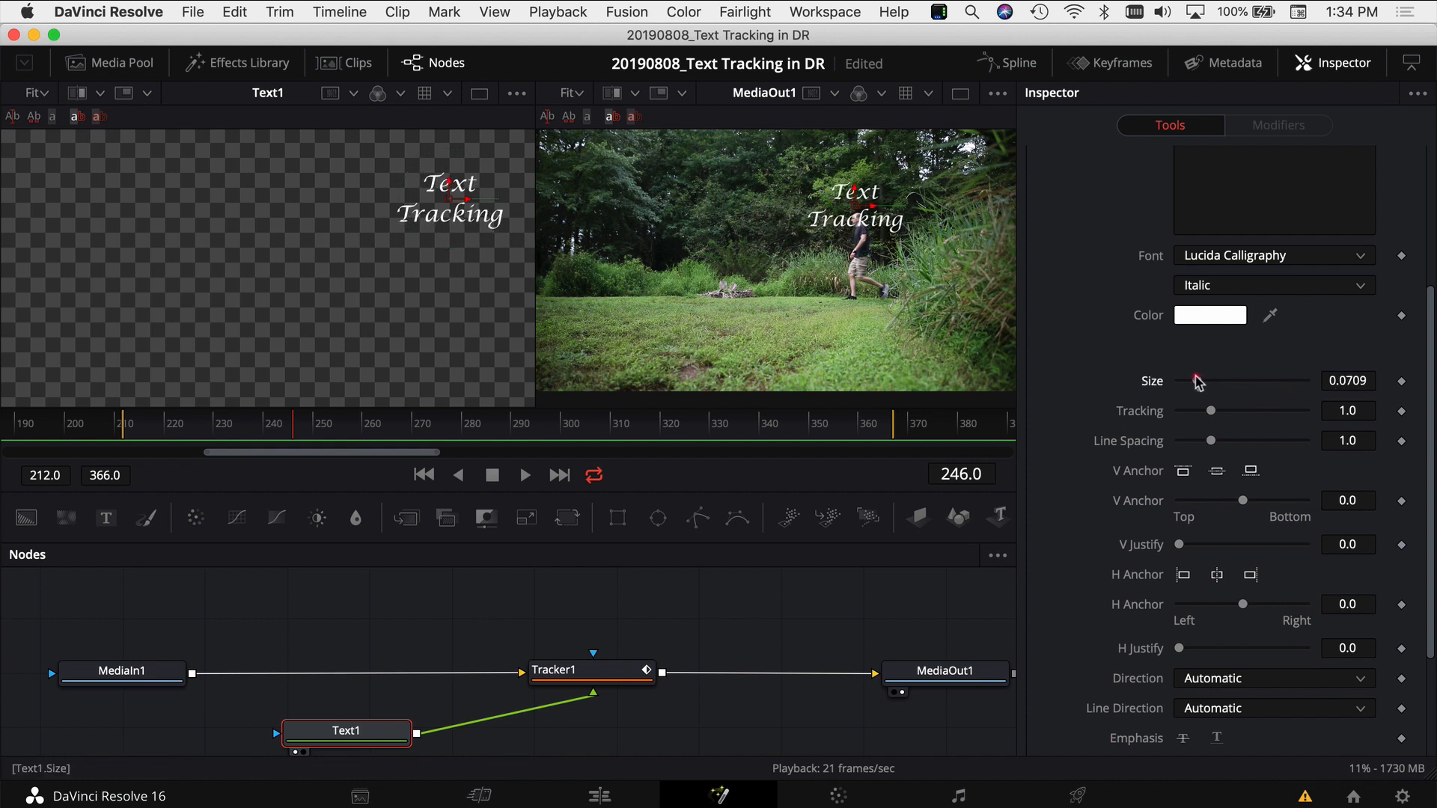
drag(1196, 381, 1187, 381)
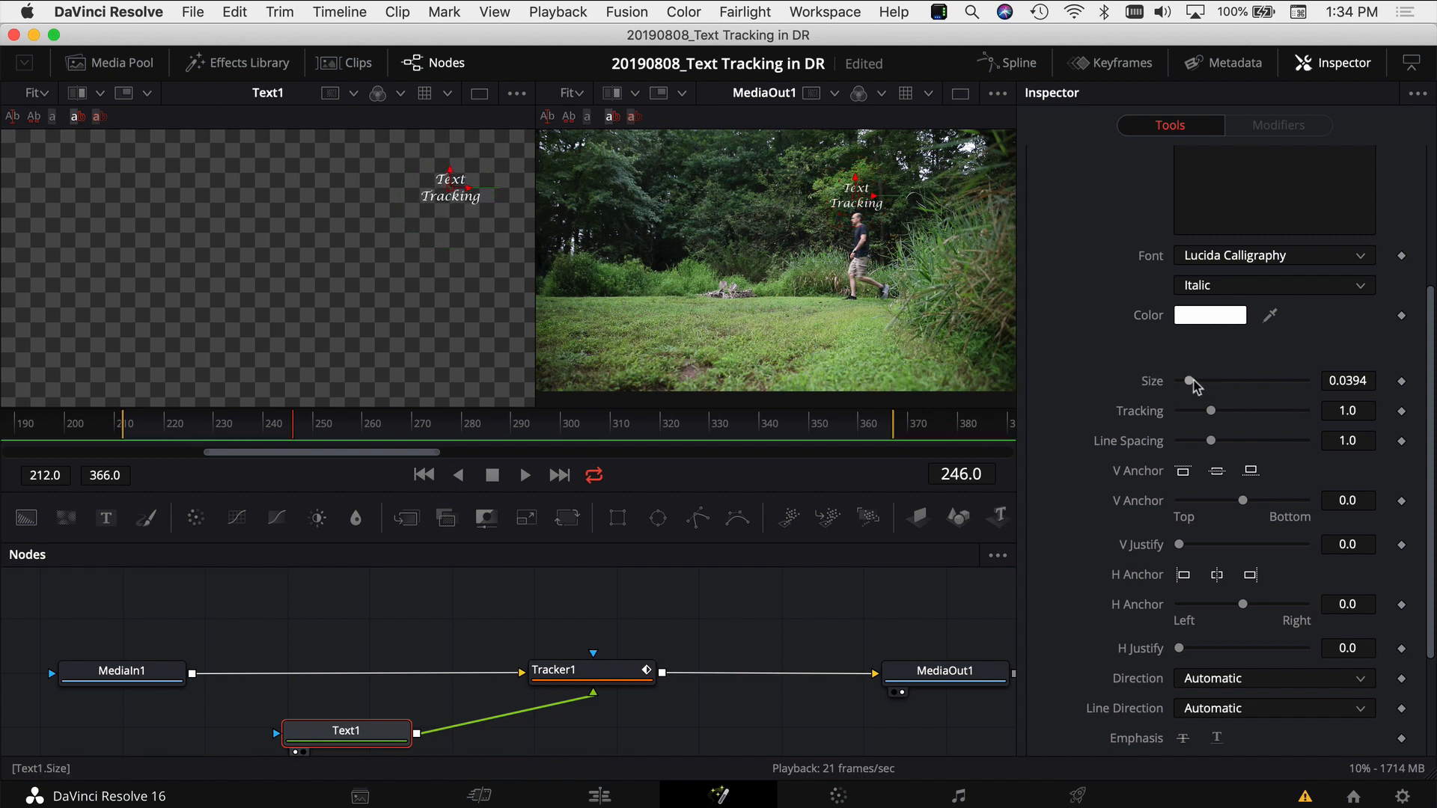
drag(1196, 383, 1183, 382)
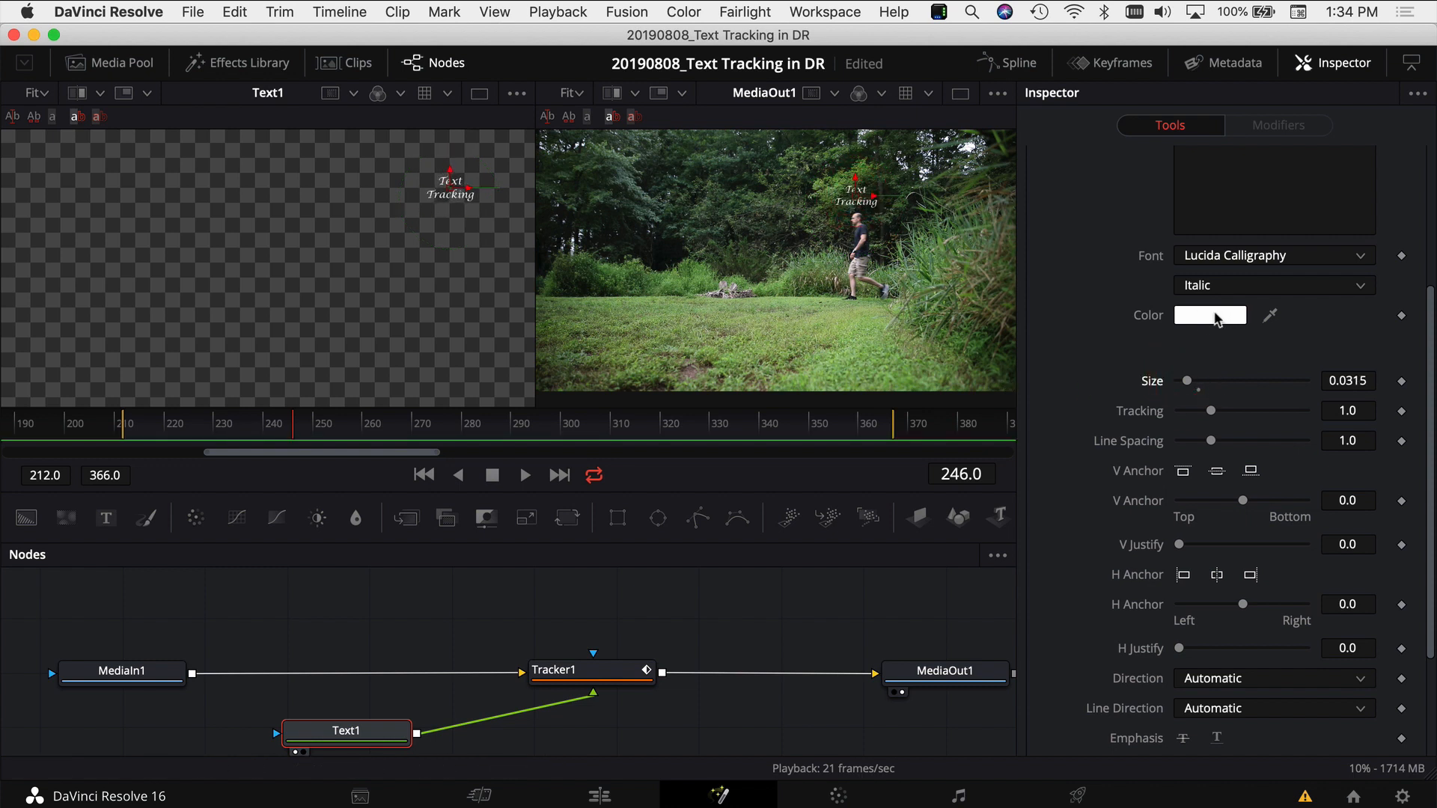
drag(1182, 380, 1194, 380)
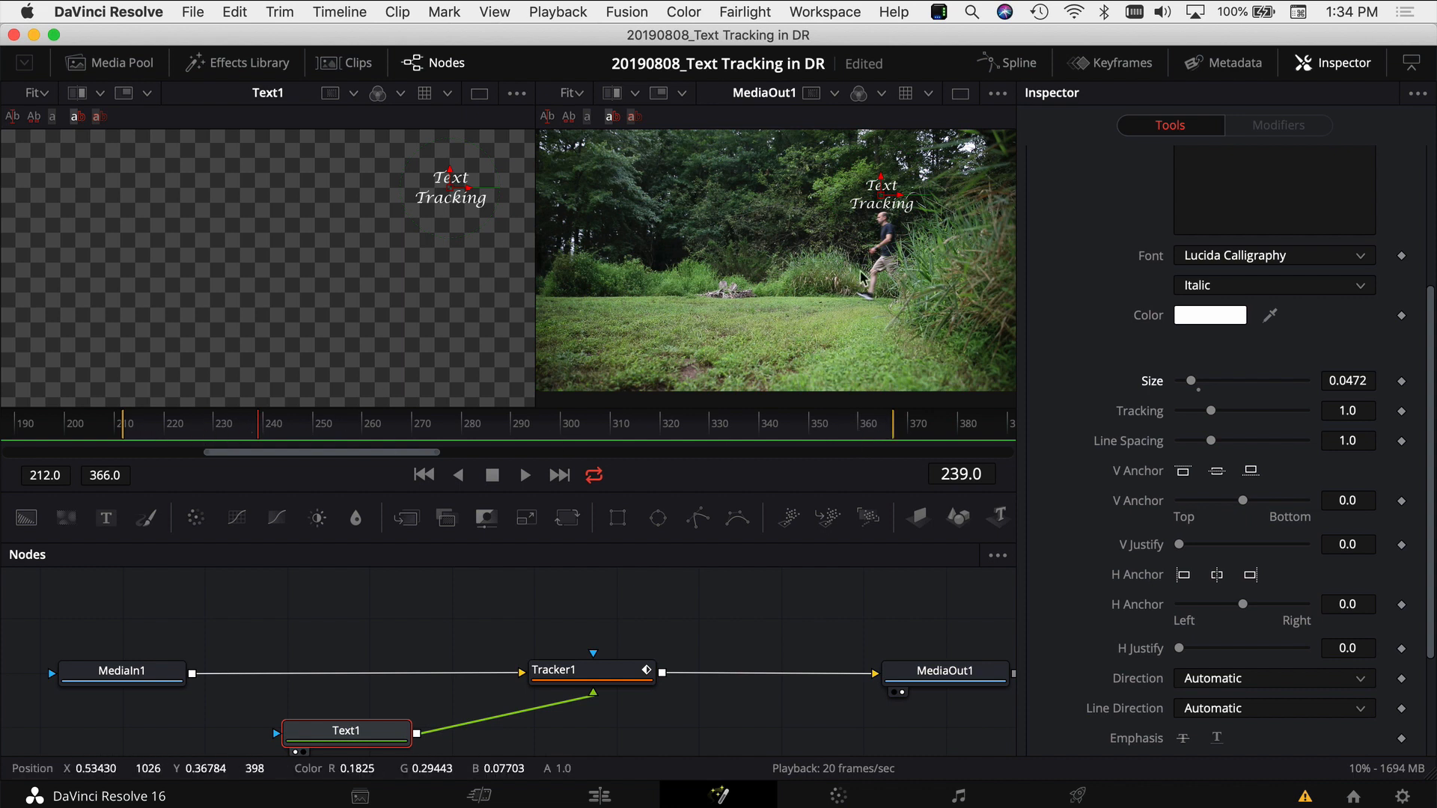
Step: Drag Text1's Global In point to frame 242
click(1125, 263)
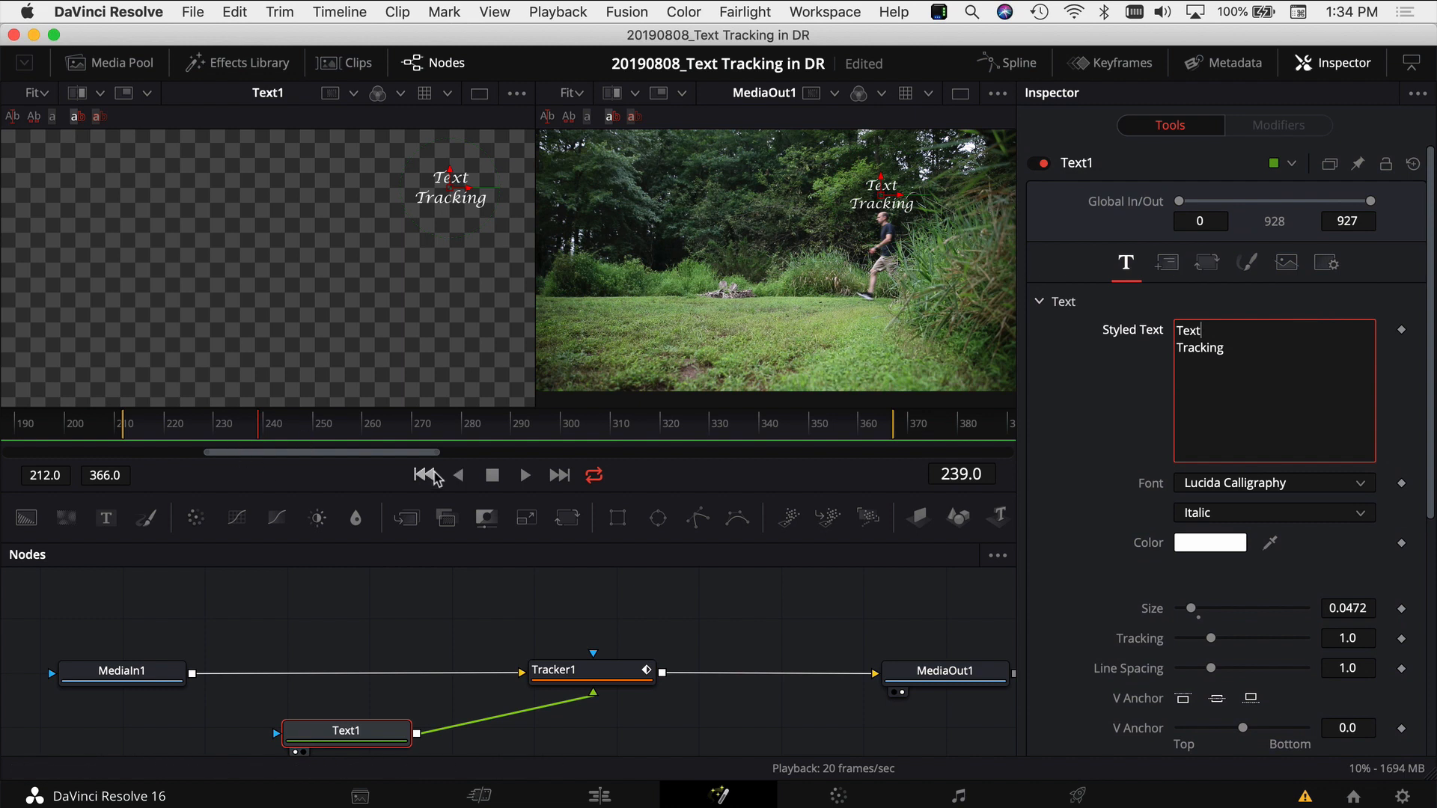
click(425, 475)
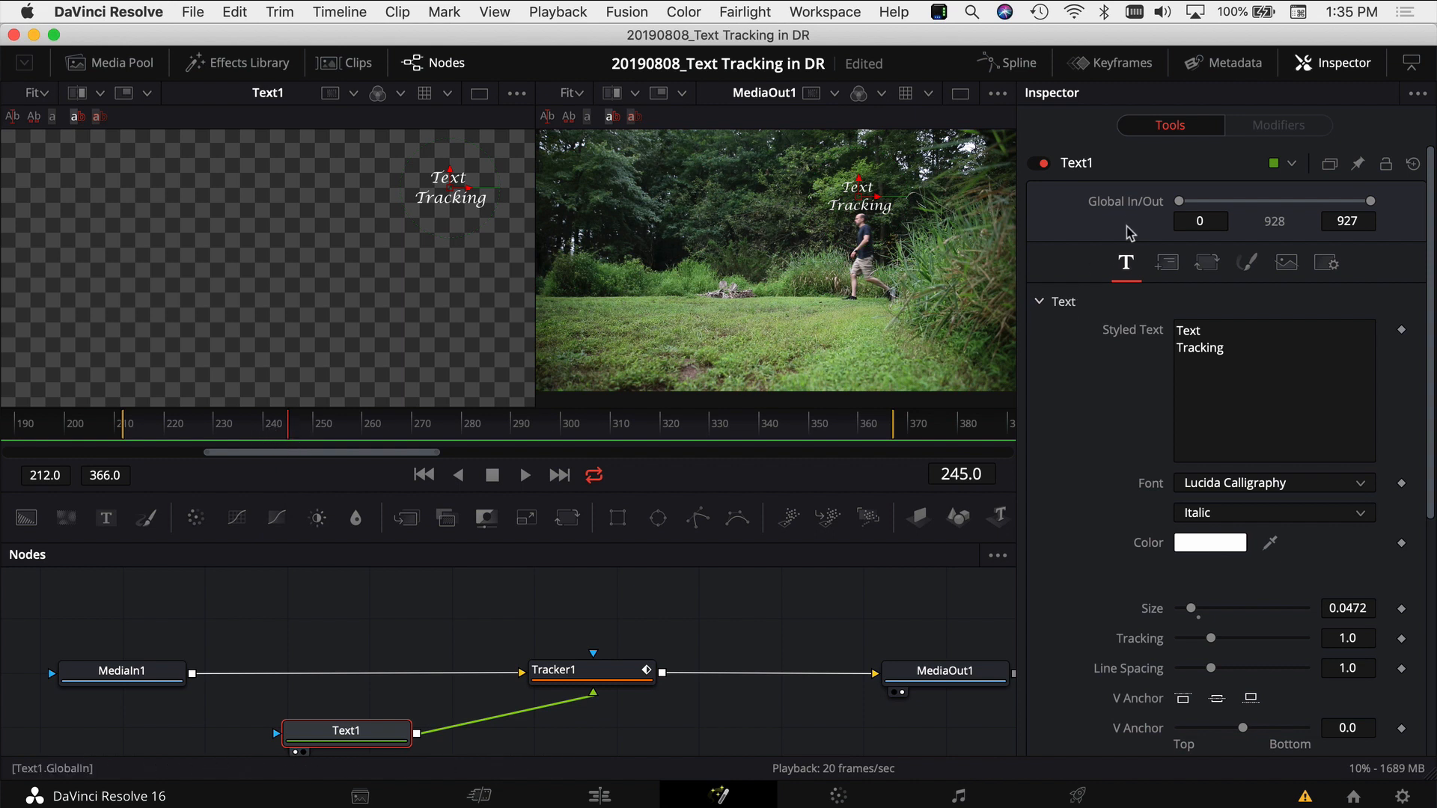
drag(1179, 200, 1184, 200)
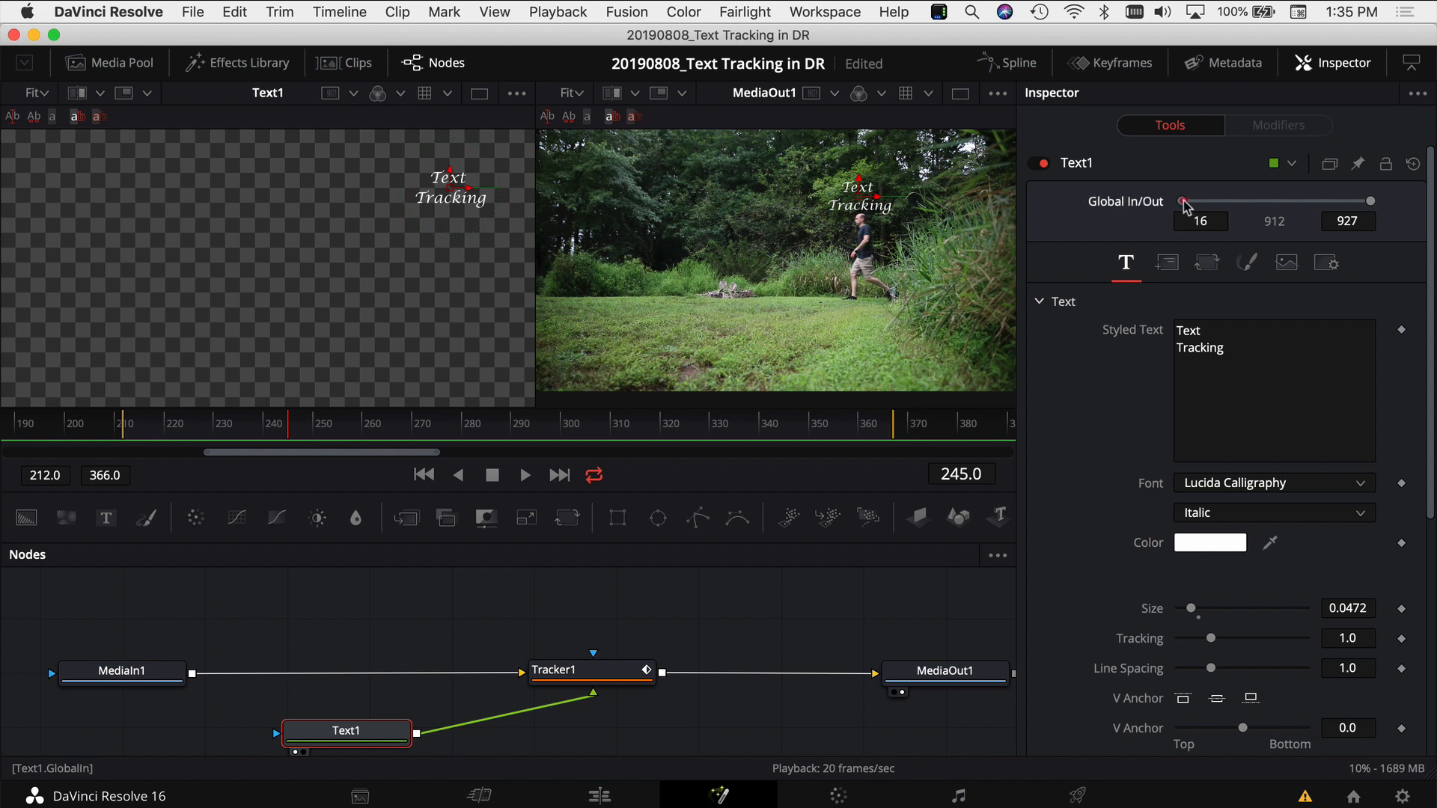
drag(1183, 201, 1220, 201)
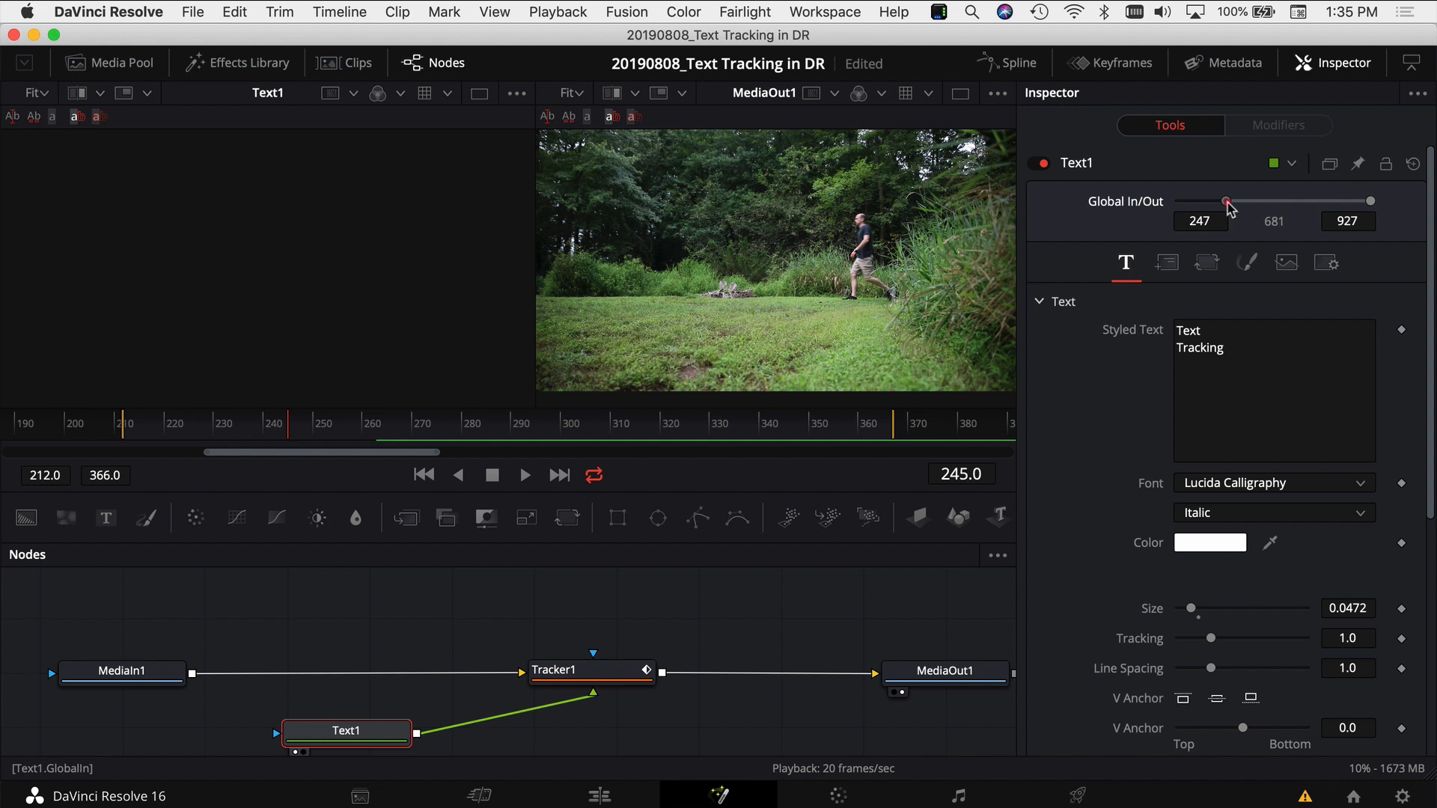
drag(1224, 201, 1216, 201)
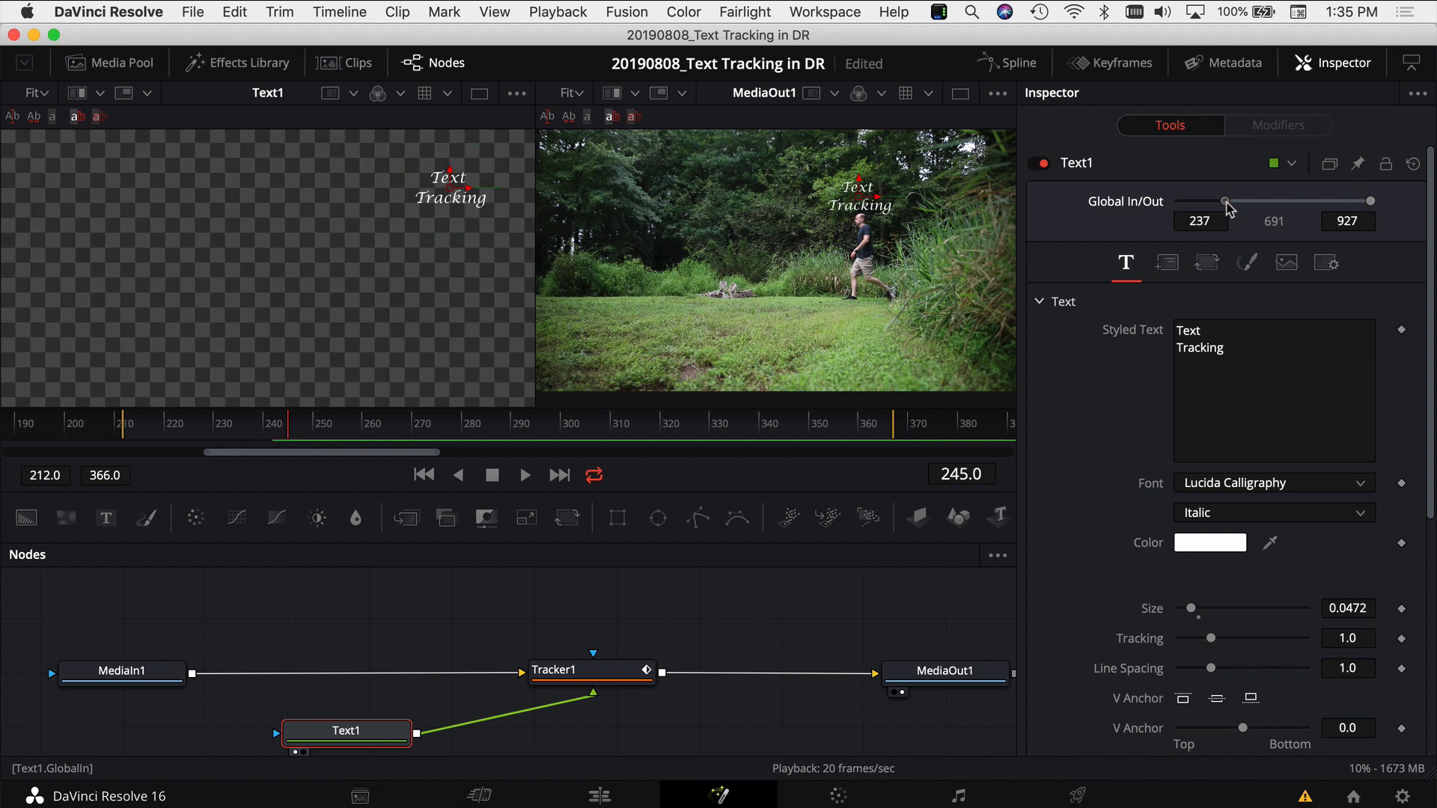
drag(1226, 201, 1223, 200)
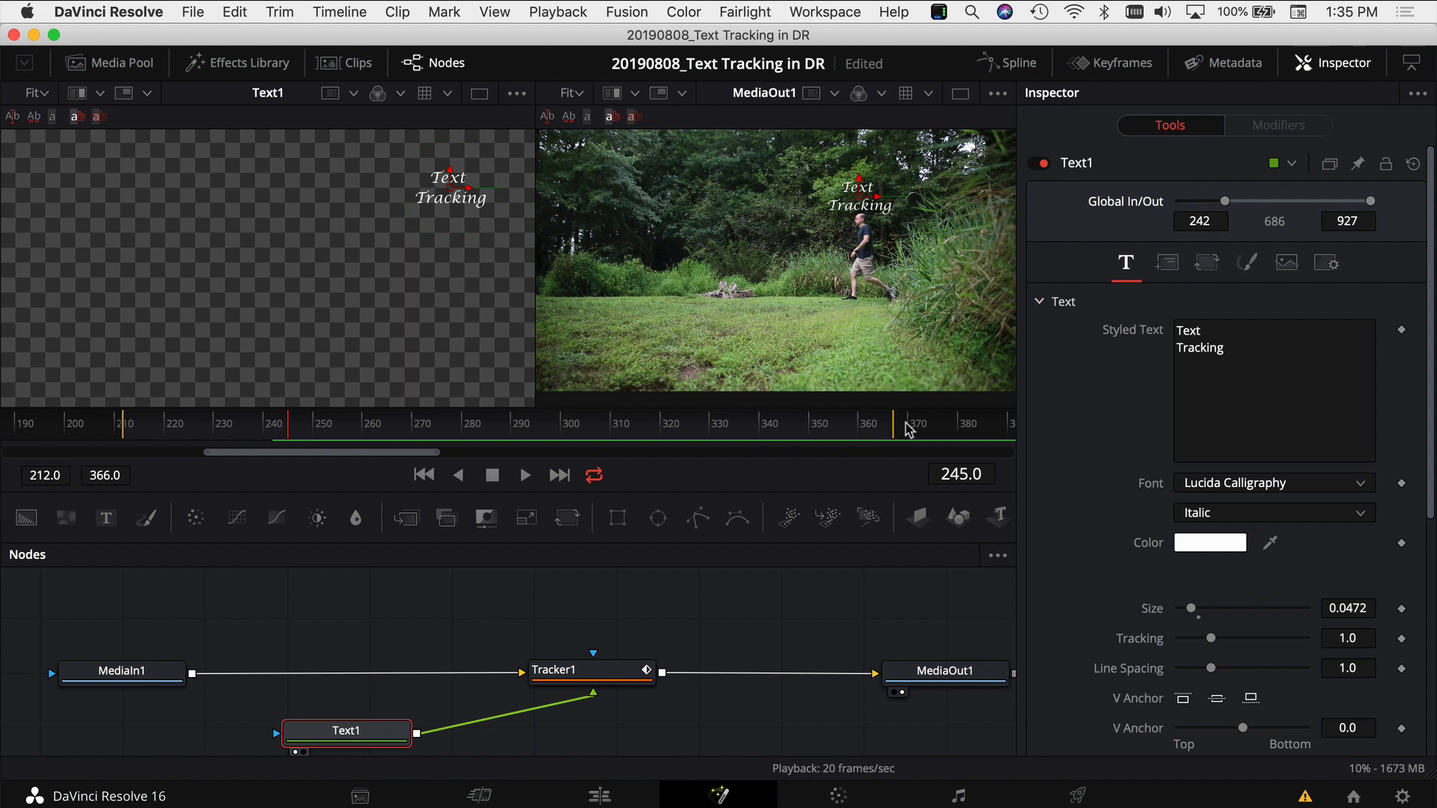
click(840, 423)
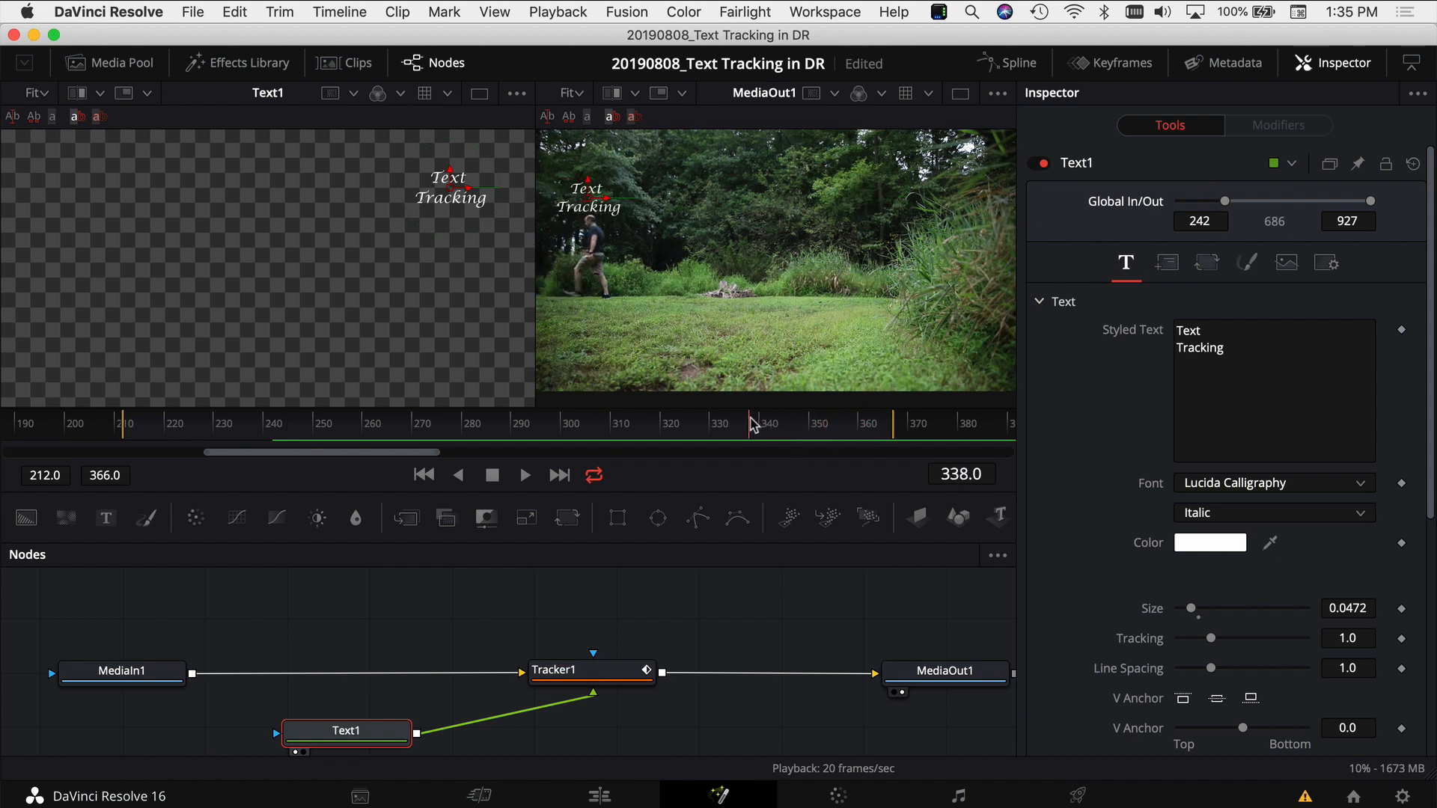
Step: Set Text1's Global Out point to frame 335 and play back to check
click(740, 424)
text(577)
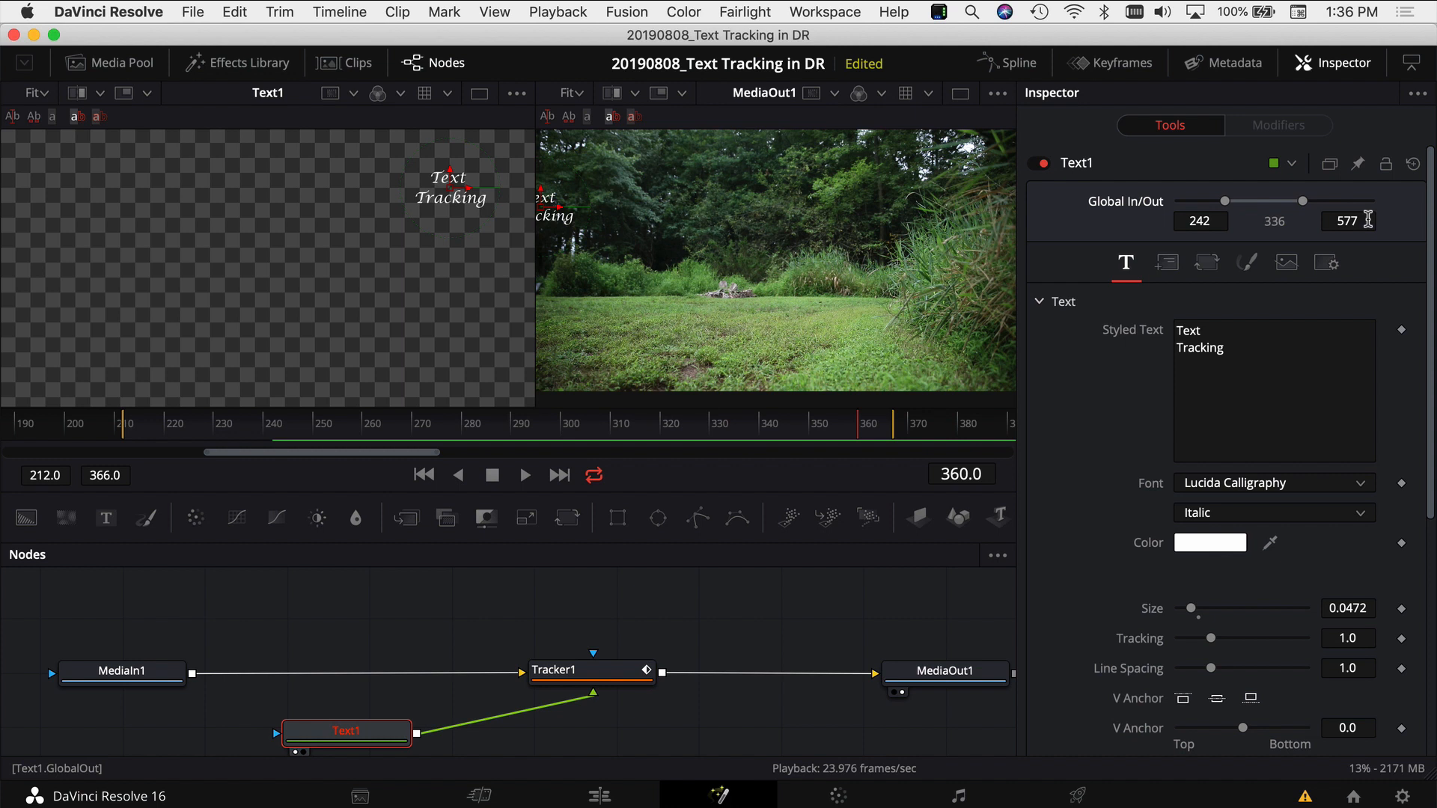
drag(1302, 201, 1282, 201)
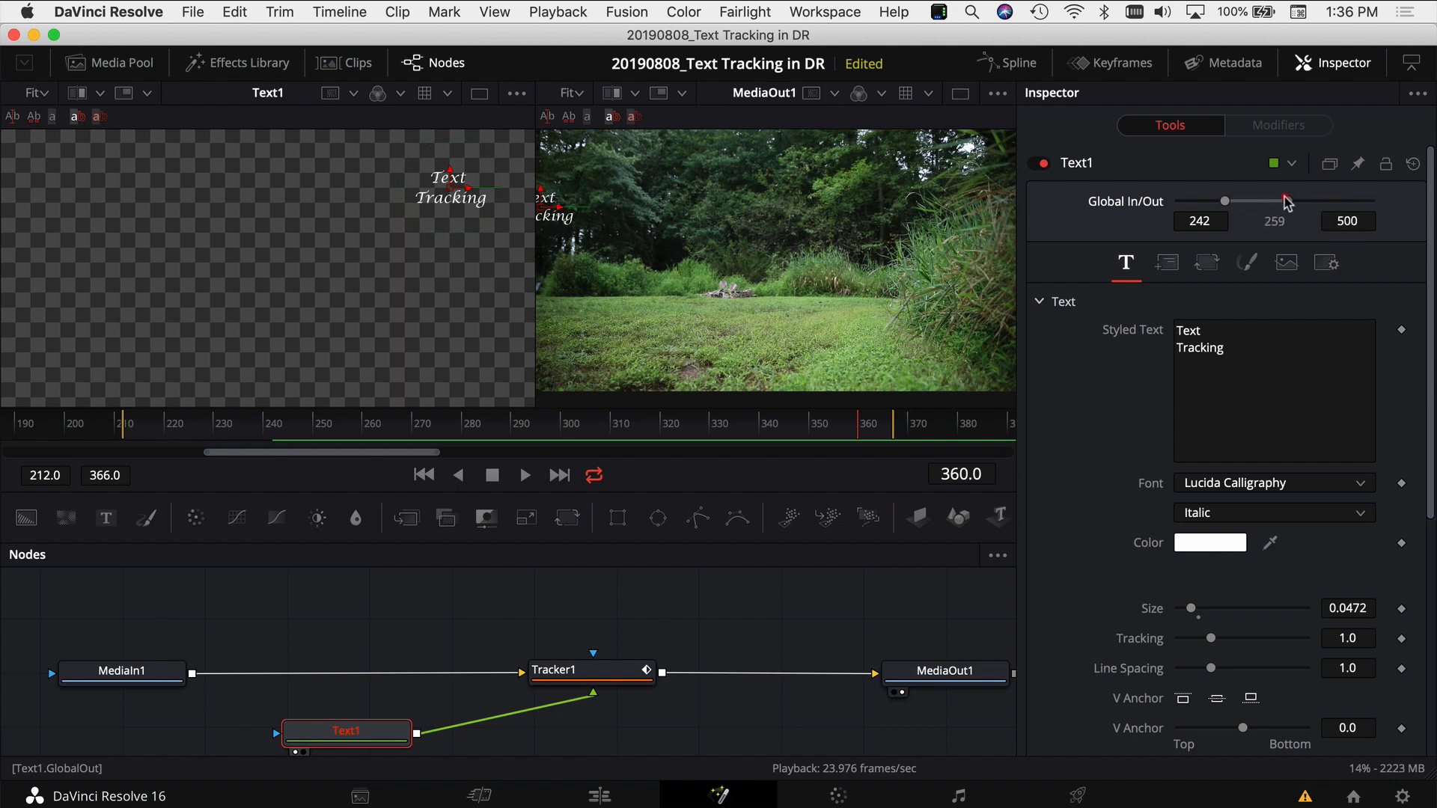
drag(1288, 200, 1272, 201)
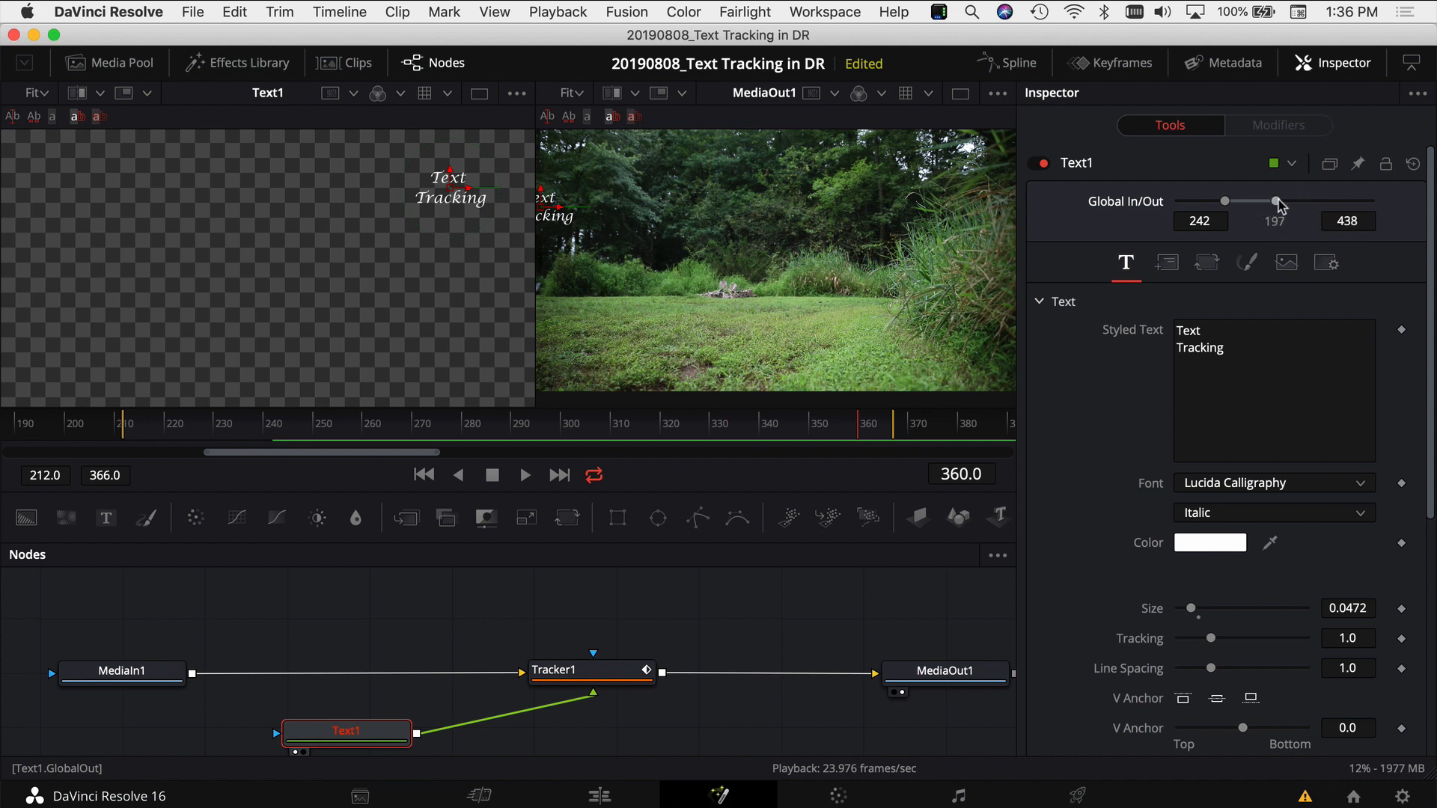
drag(1274, 201, 1260, 201)
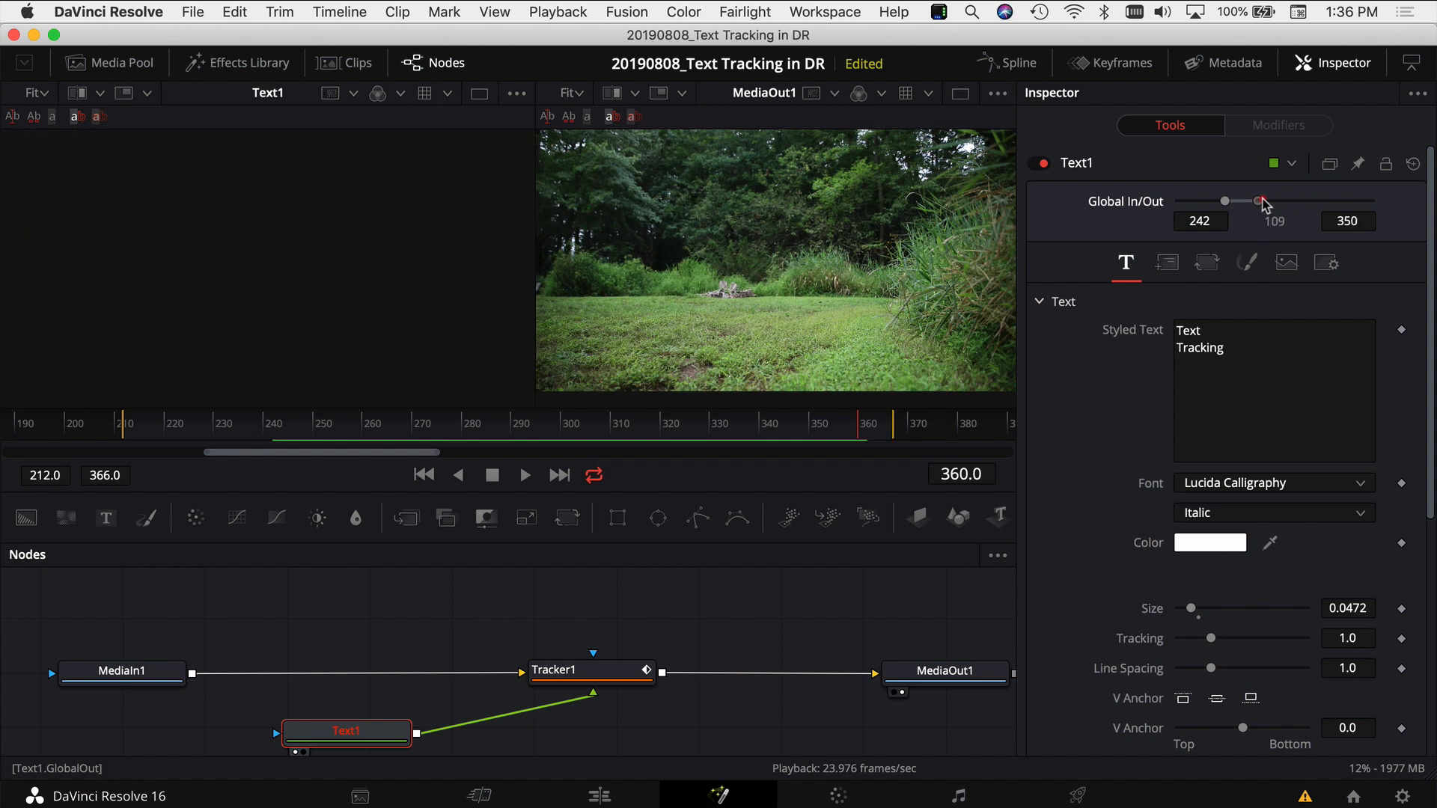
drag(1260, 201, 1255, 201)
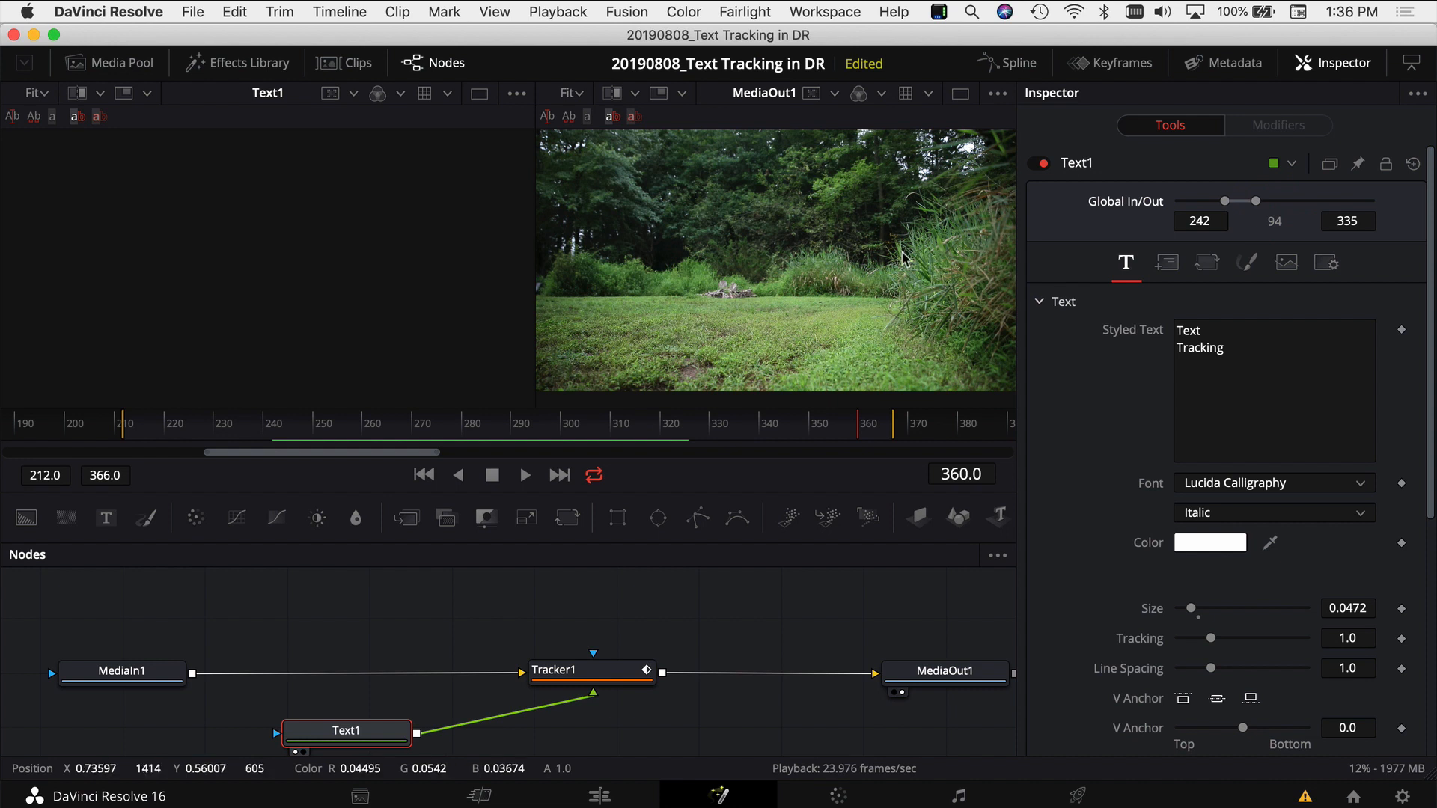
click(525, 475)
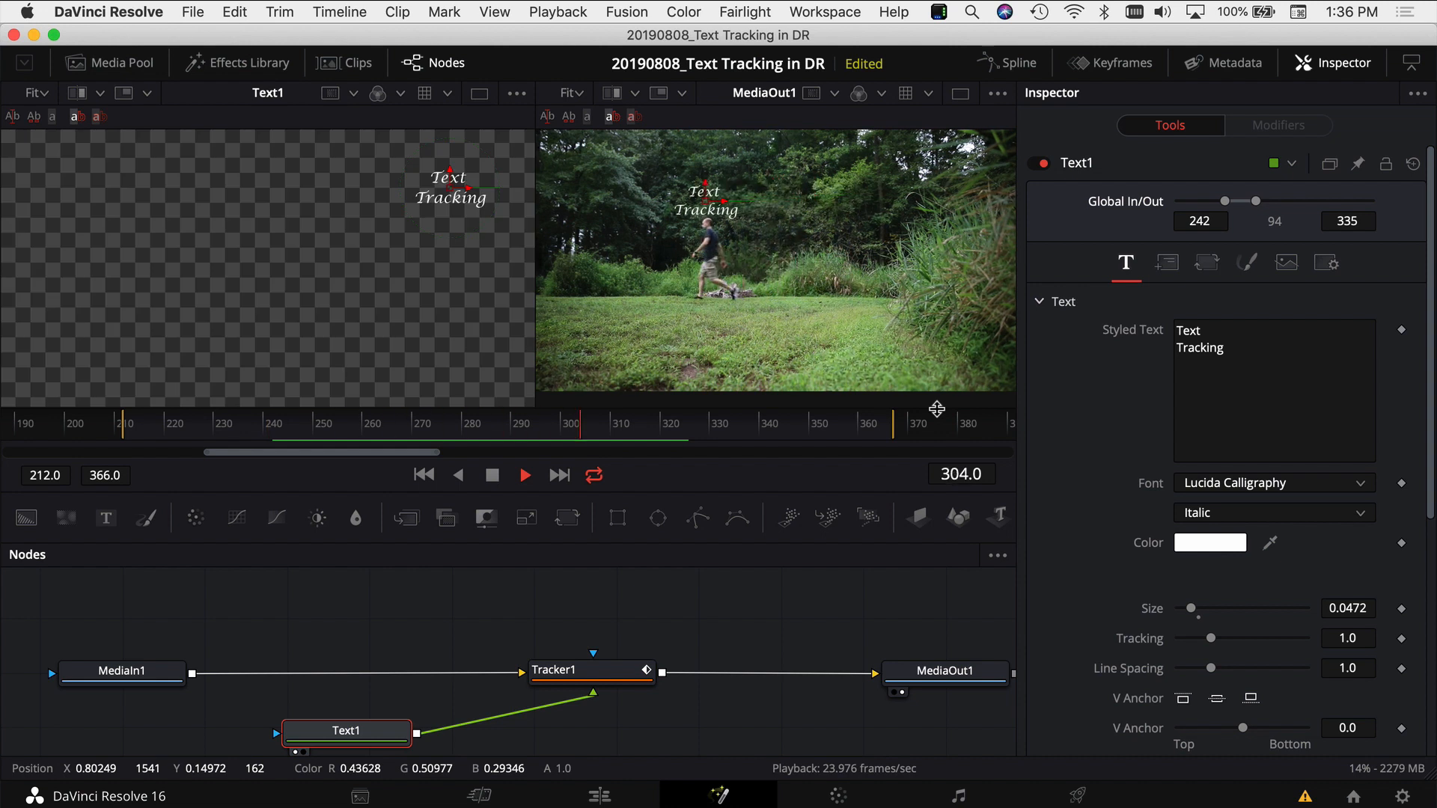
Step: Stop playback, inspect the title's Shading Softness and Position settings, then return to the Edit page
click(525, 475)
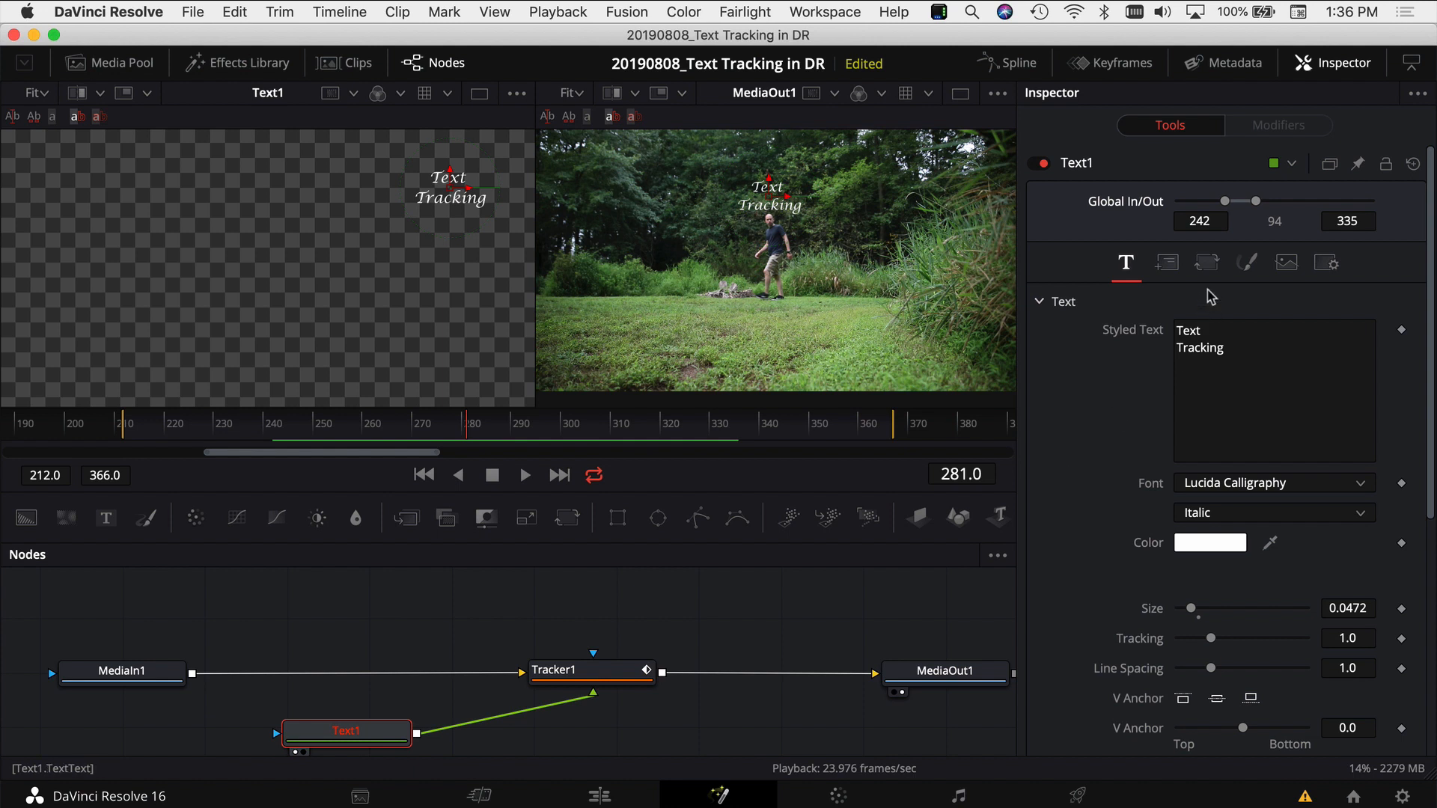
click(1246, 262)
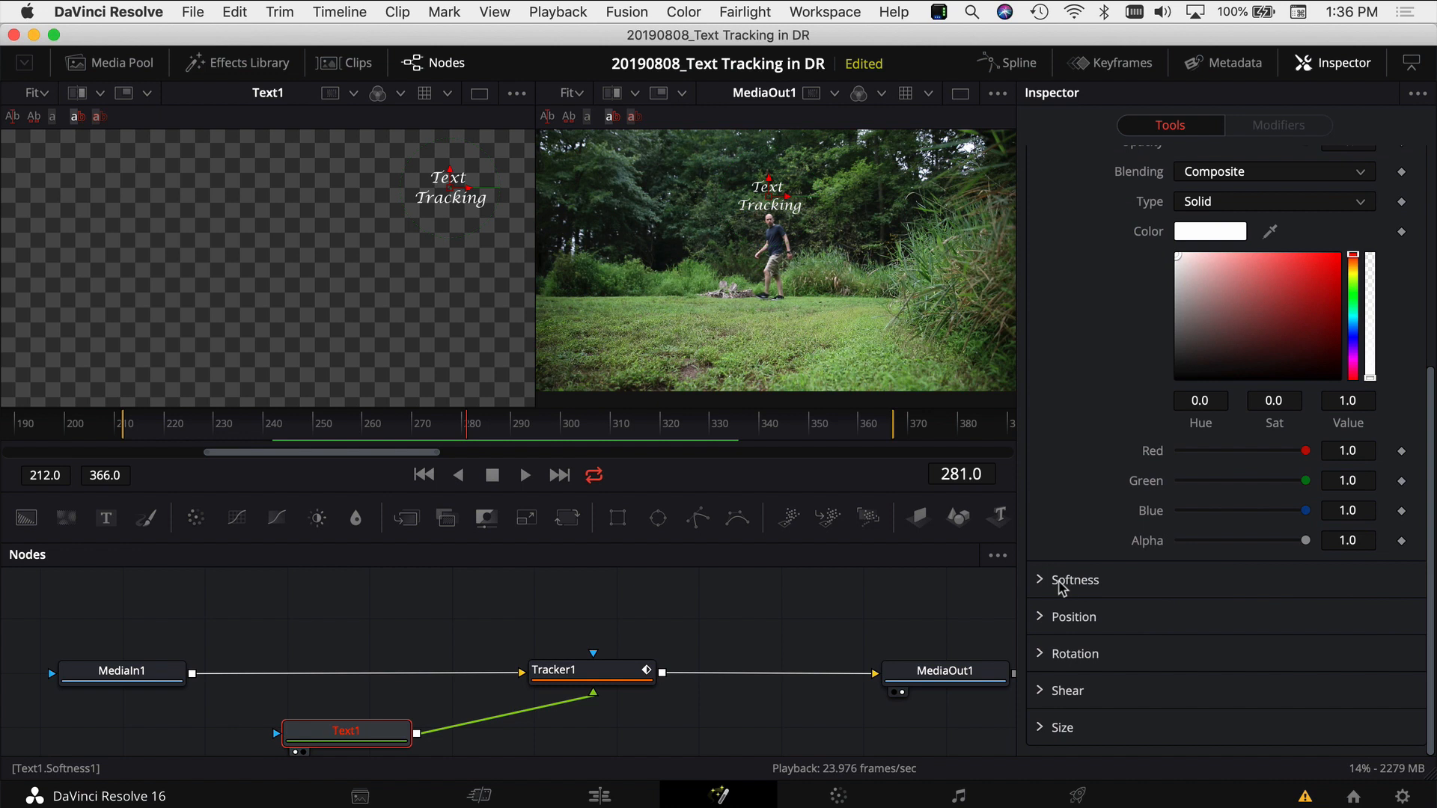
click(1040, 579)
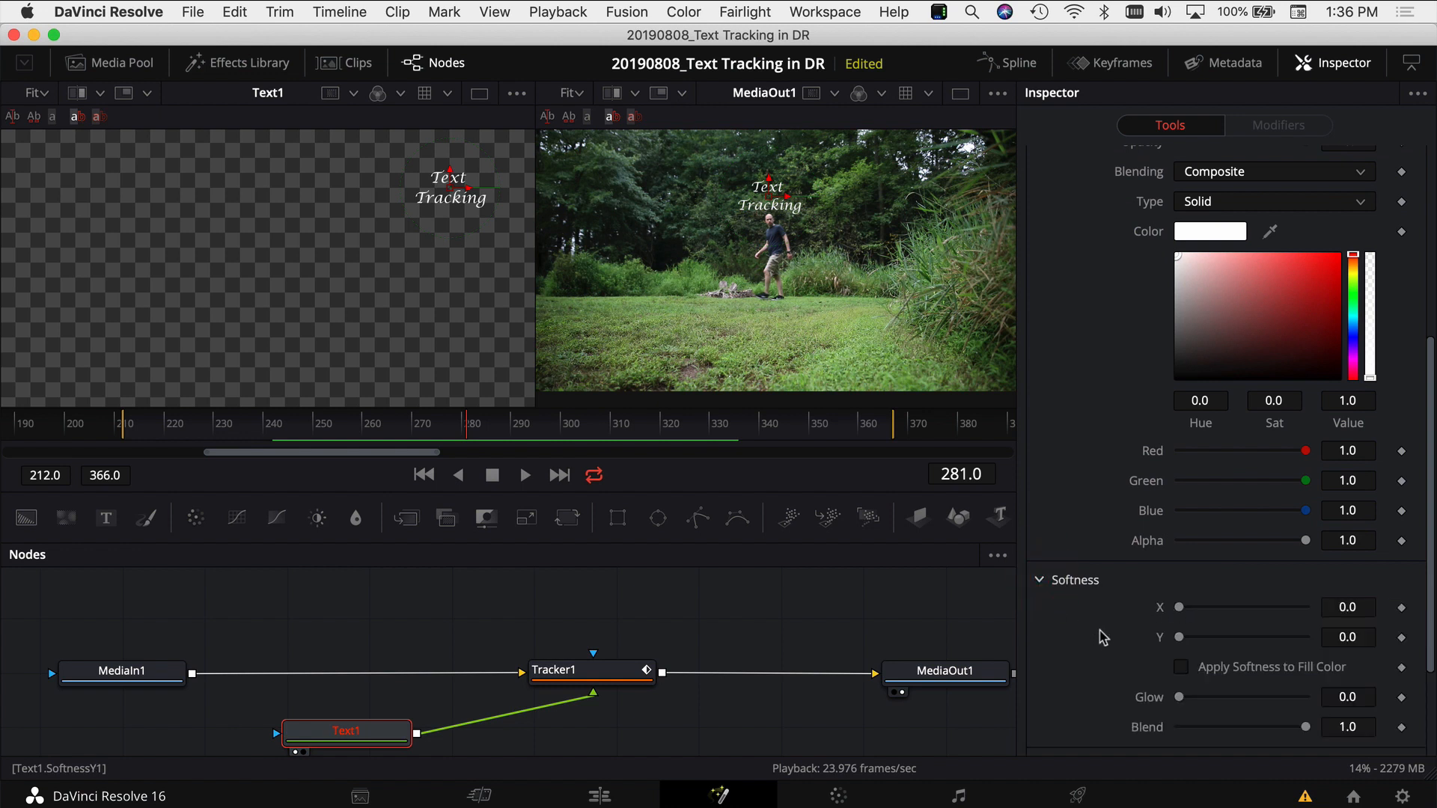
scroll(down, 3)
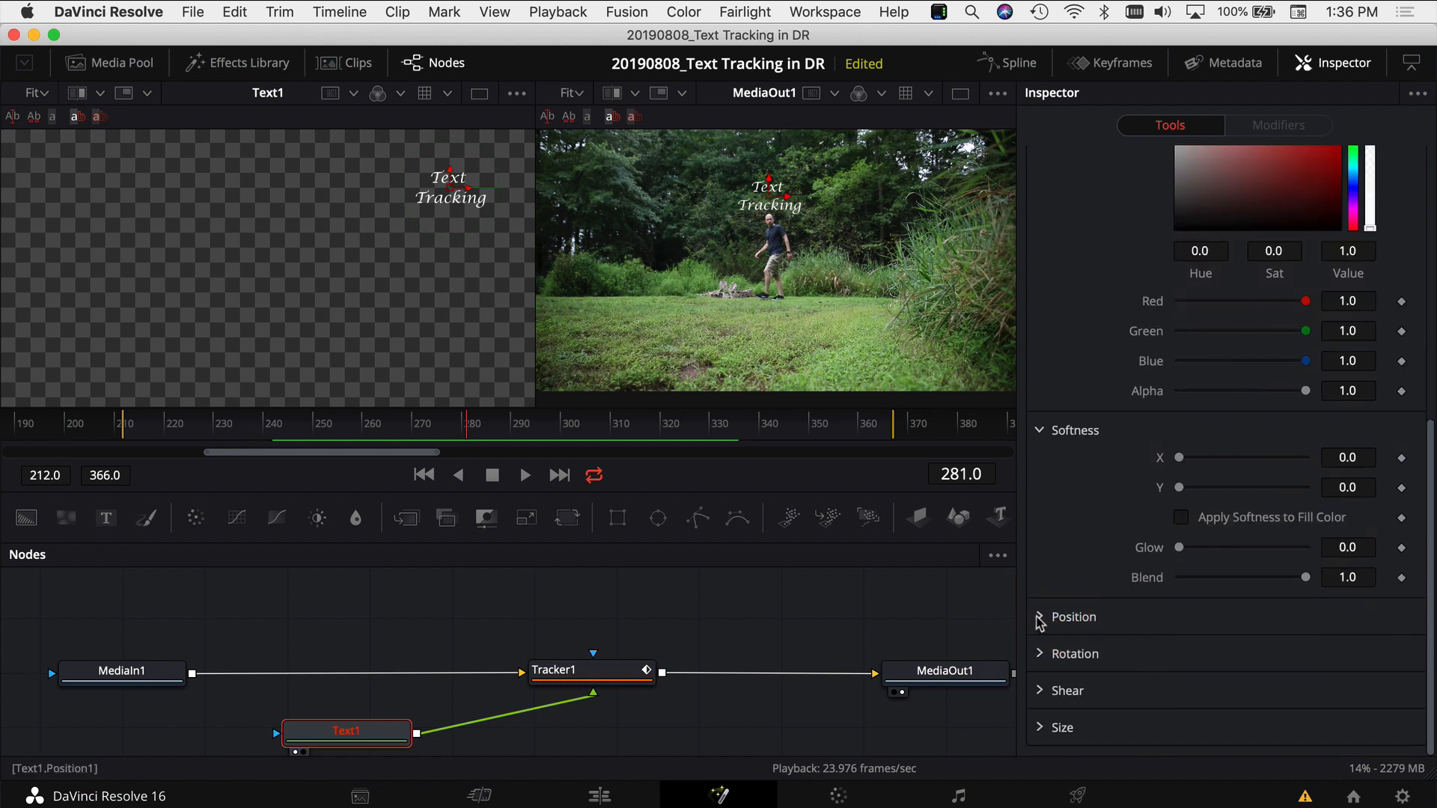
click(1040, 617)
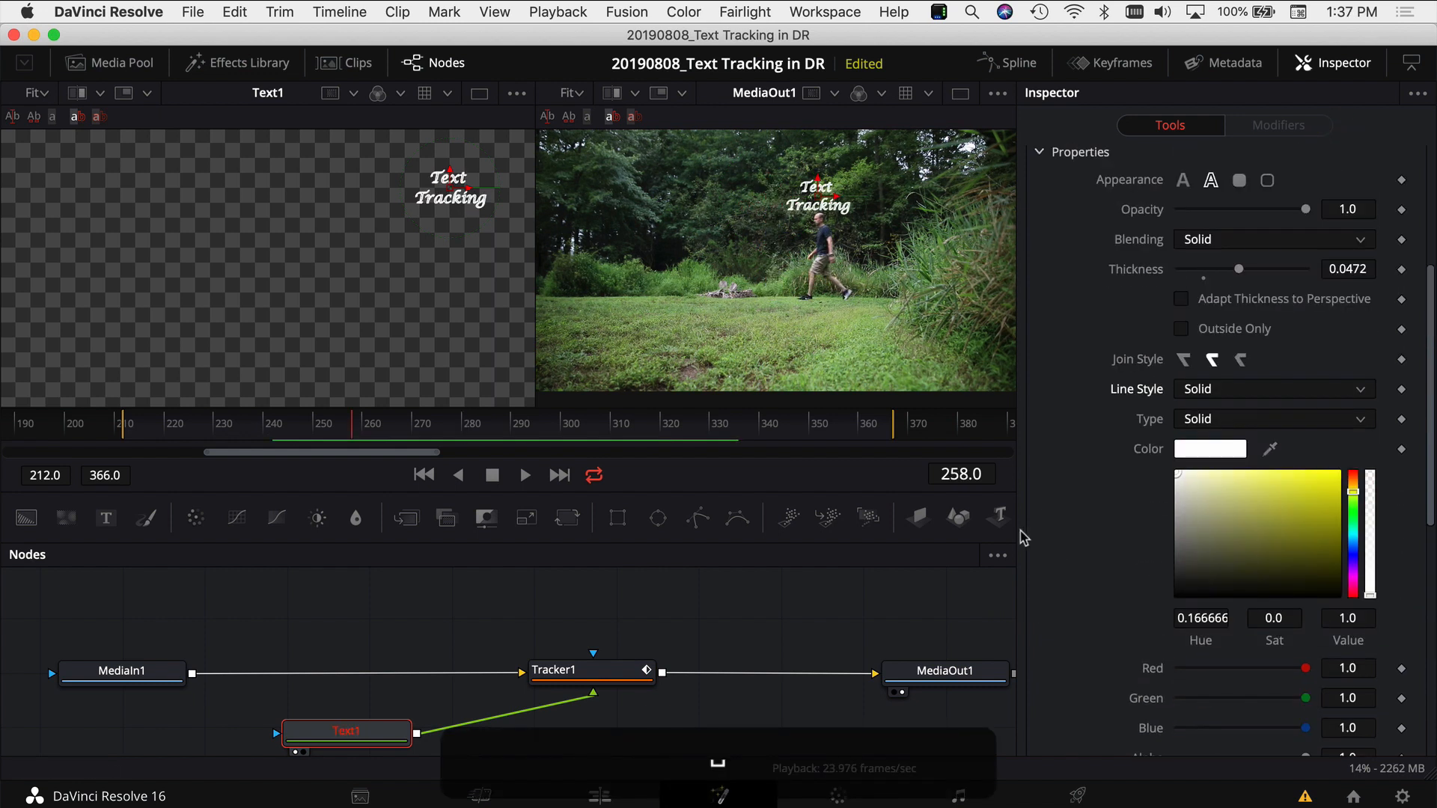
click(599, 795)
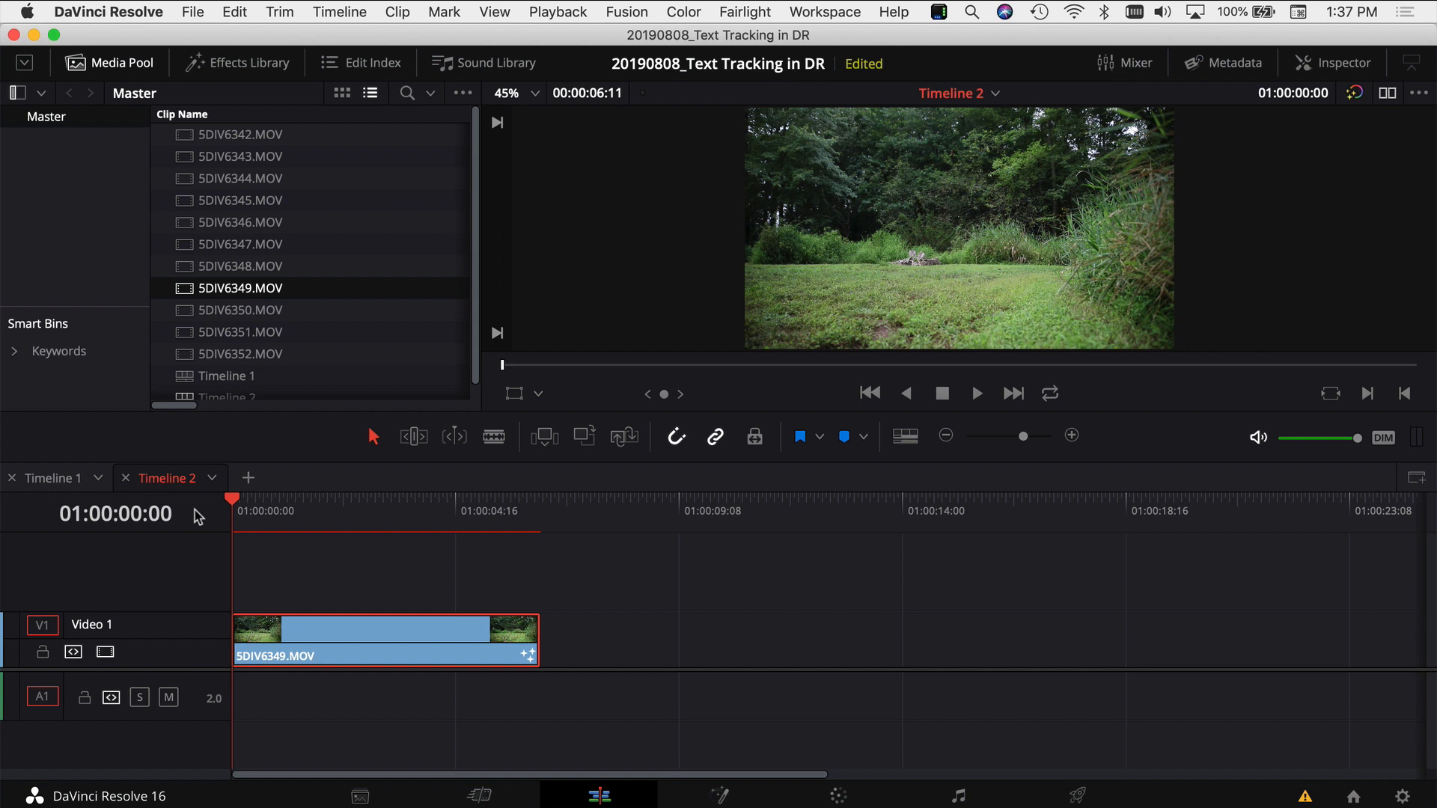
Step: Play Timeline 2 from its start on the composited clip
click(976, 392)
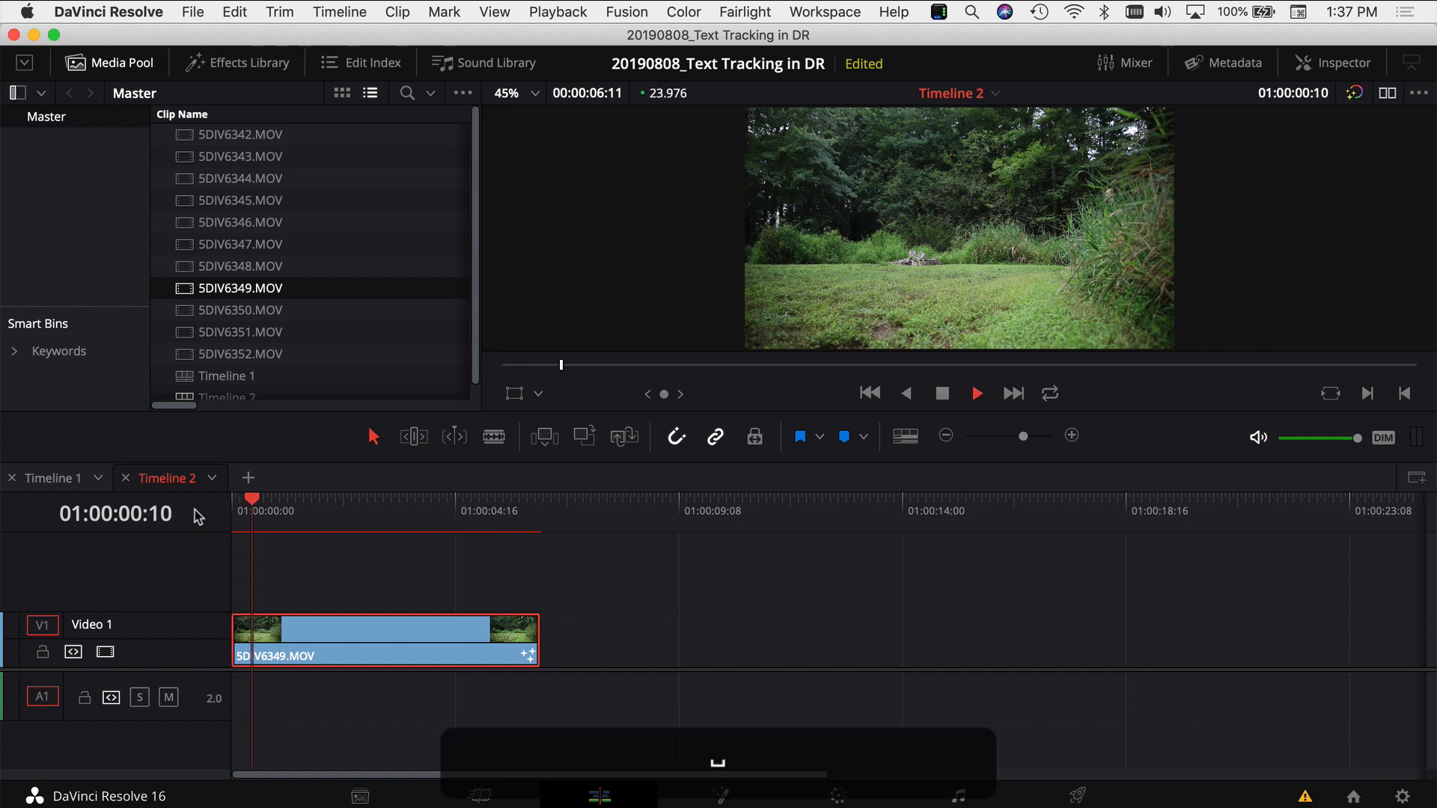